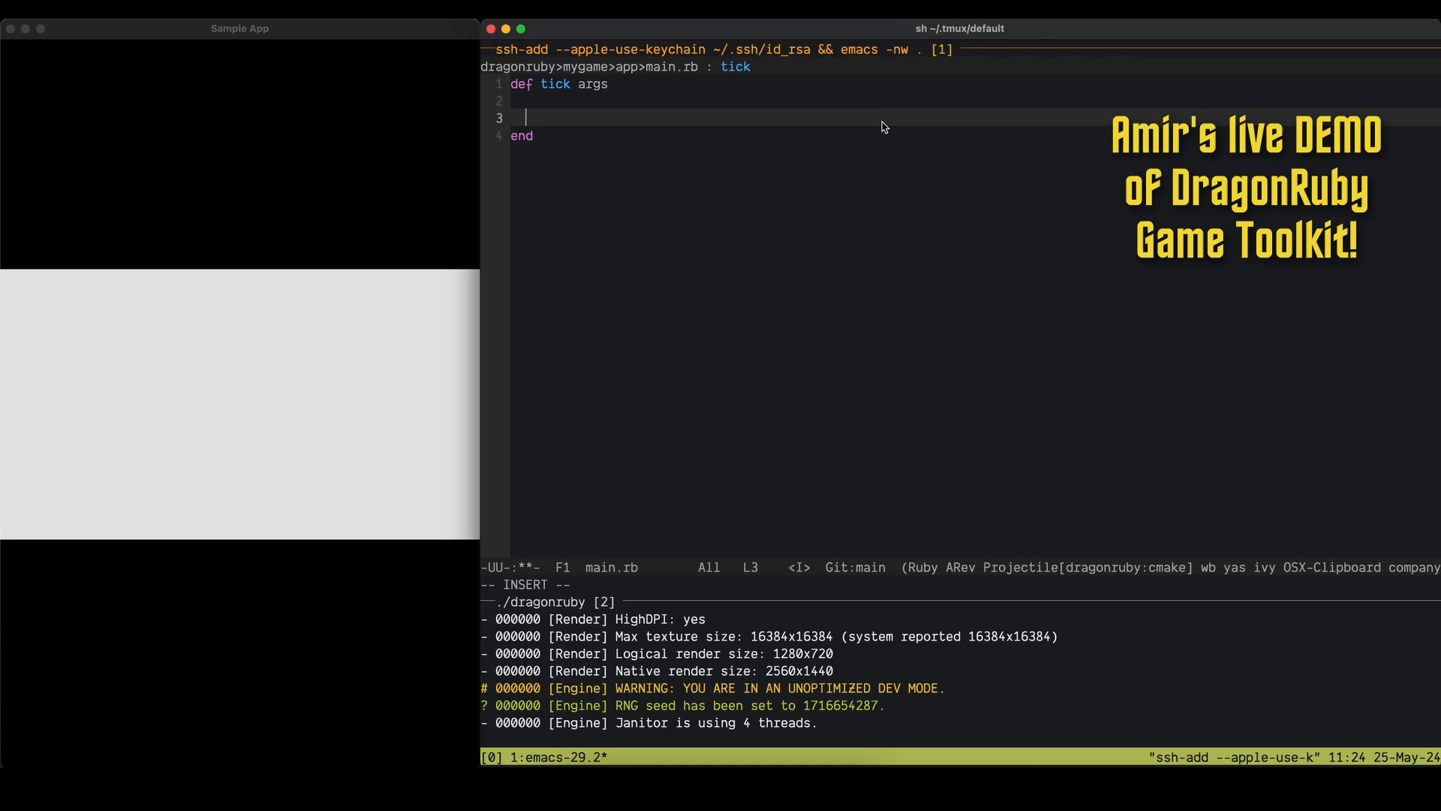
# Step: Write the tick sprite output: x 100, y 100, w 200, h 200, path sprites/square/blue.png
pyautogui.write('args.outputs.labels << [640, 500, "Hello, world!"]')
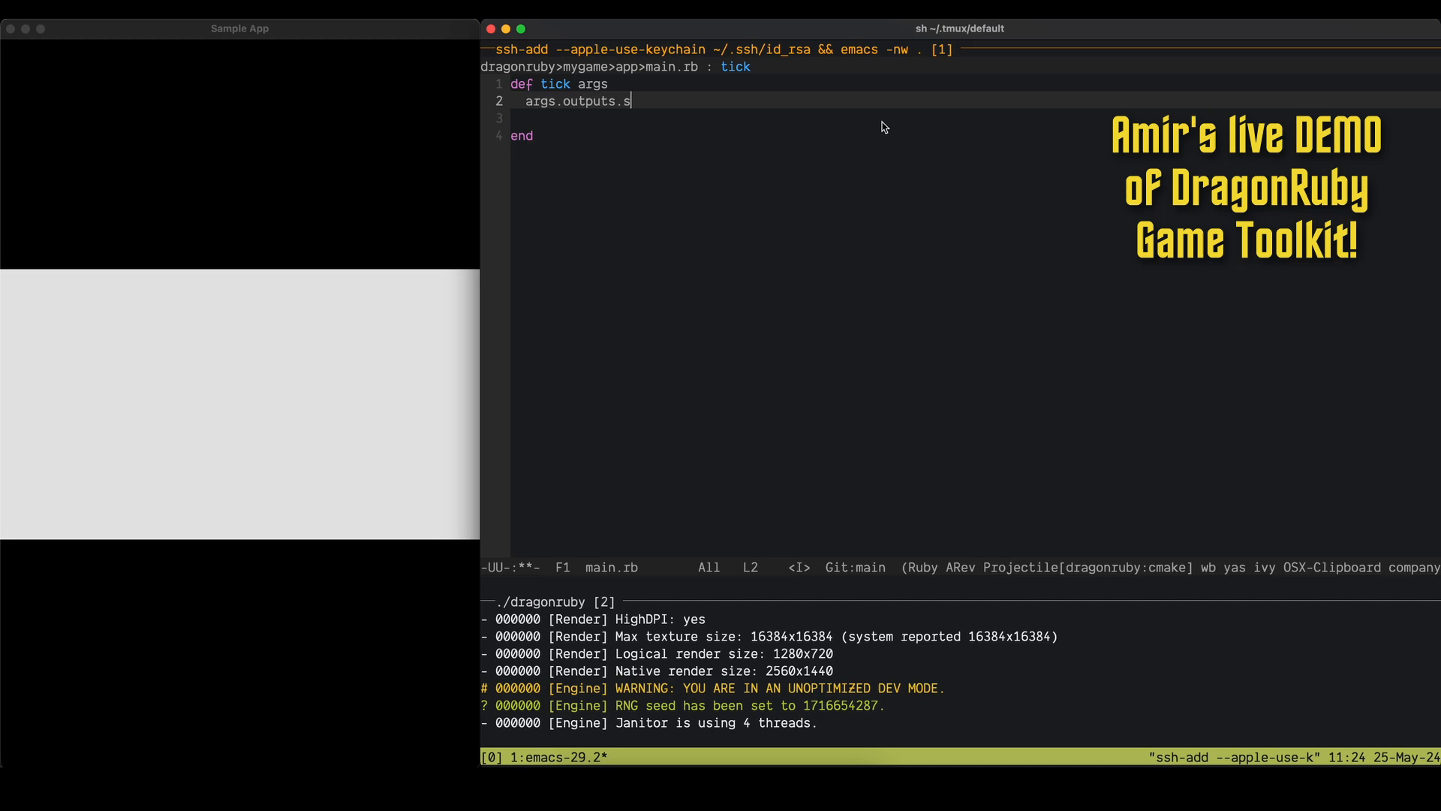
pyautogui.write("prites << { x: 100, y: 100, w: 50, h: 50, path: 'sprites/ship.png' }")
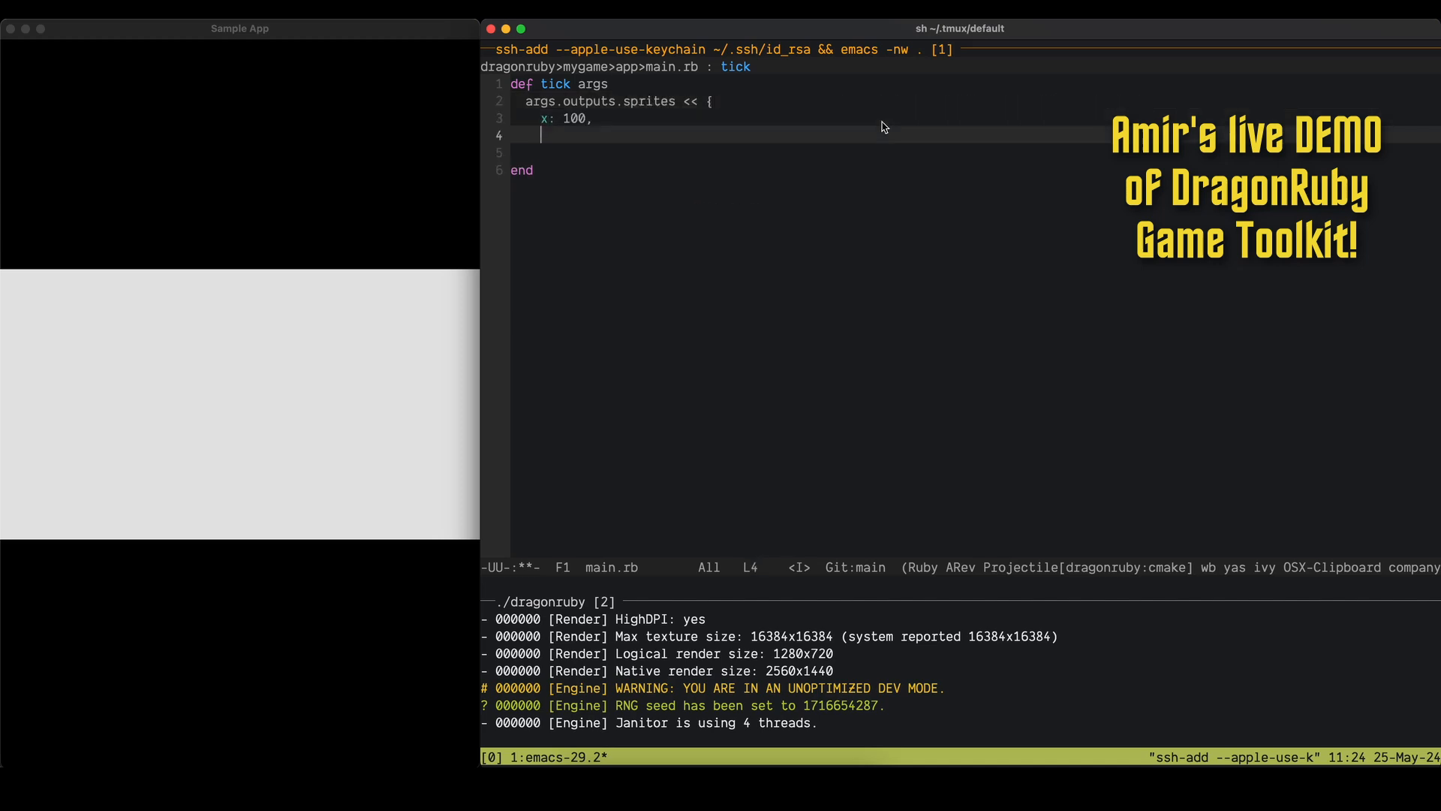
pyautogui.write('y: 100,')
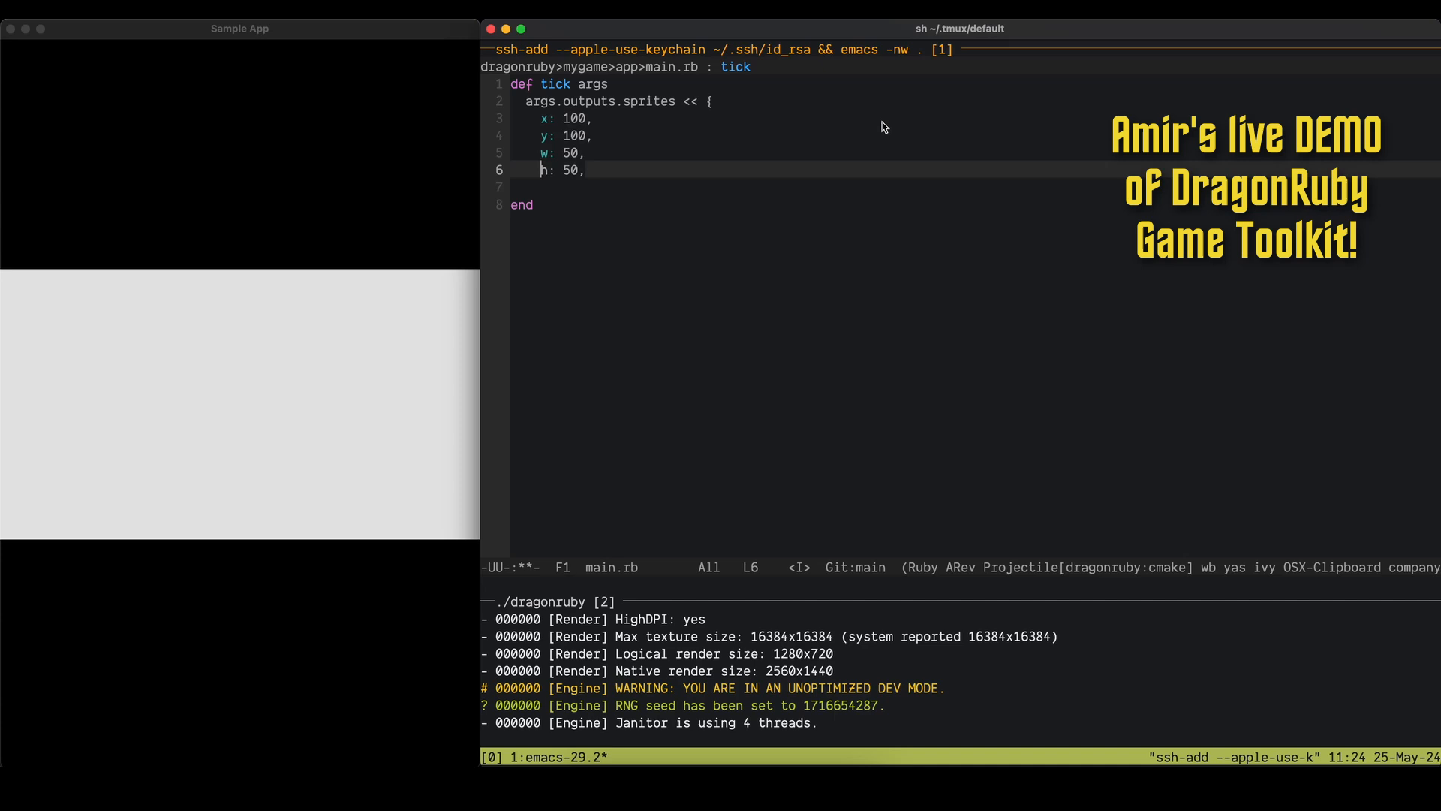
pyautogui.write("path: 'sprites/ship.png'")
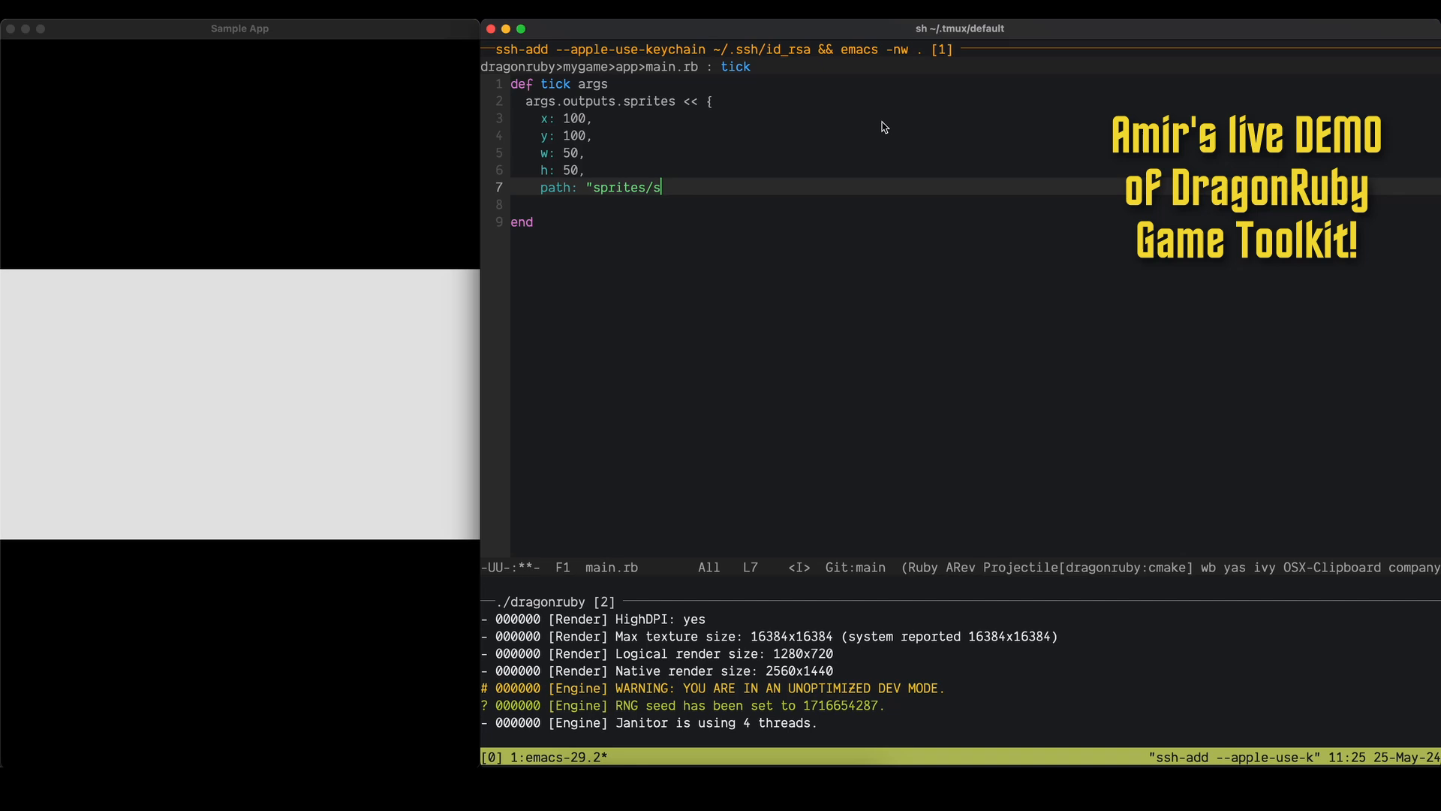
pyautogui.write('quare/blue.png"')
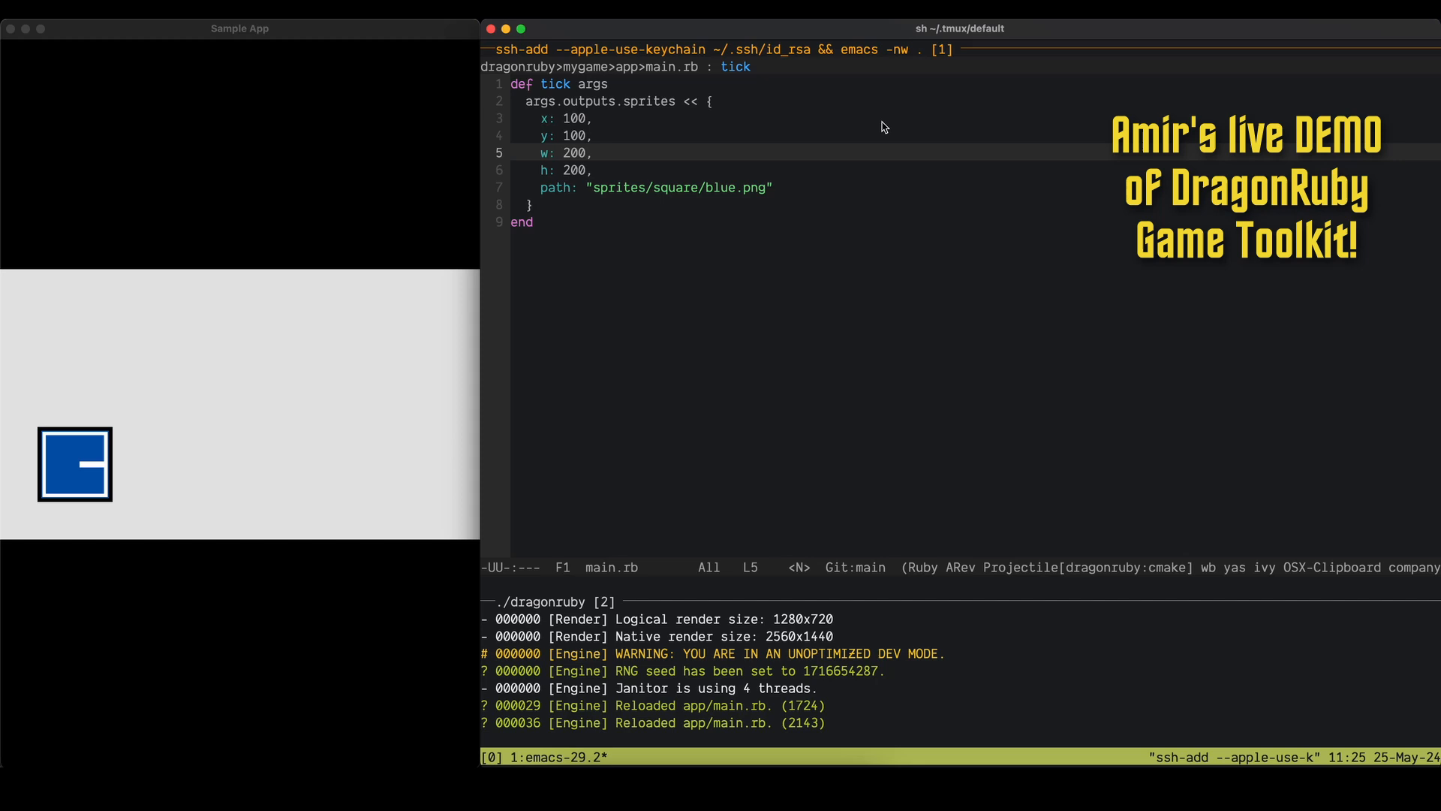
pyautogui.click(581, 152)
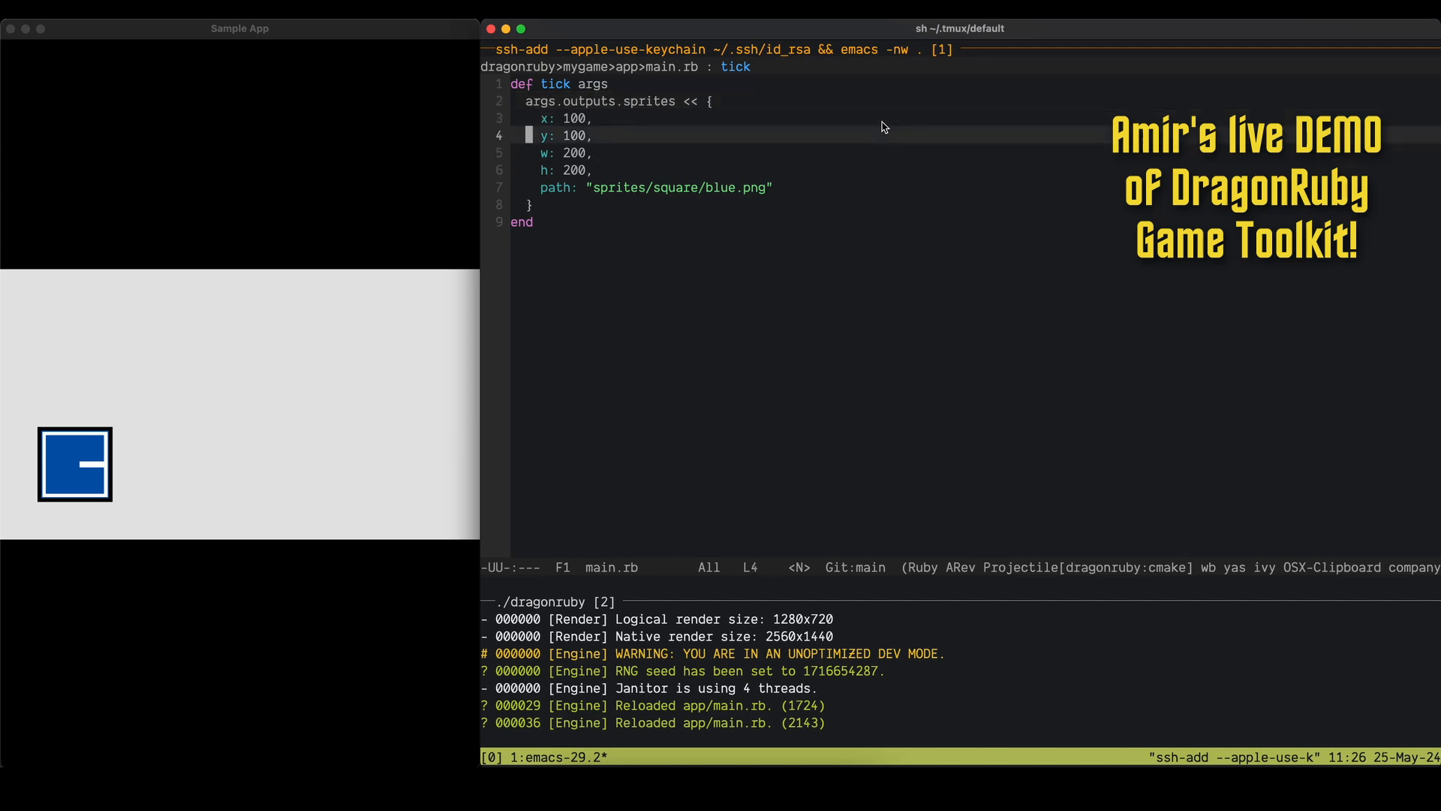
# Step: Add args.state.tick_count to the sprite's x so the square slides, and start a labels line
pyautogui.press('up')
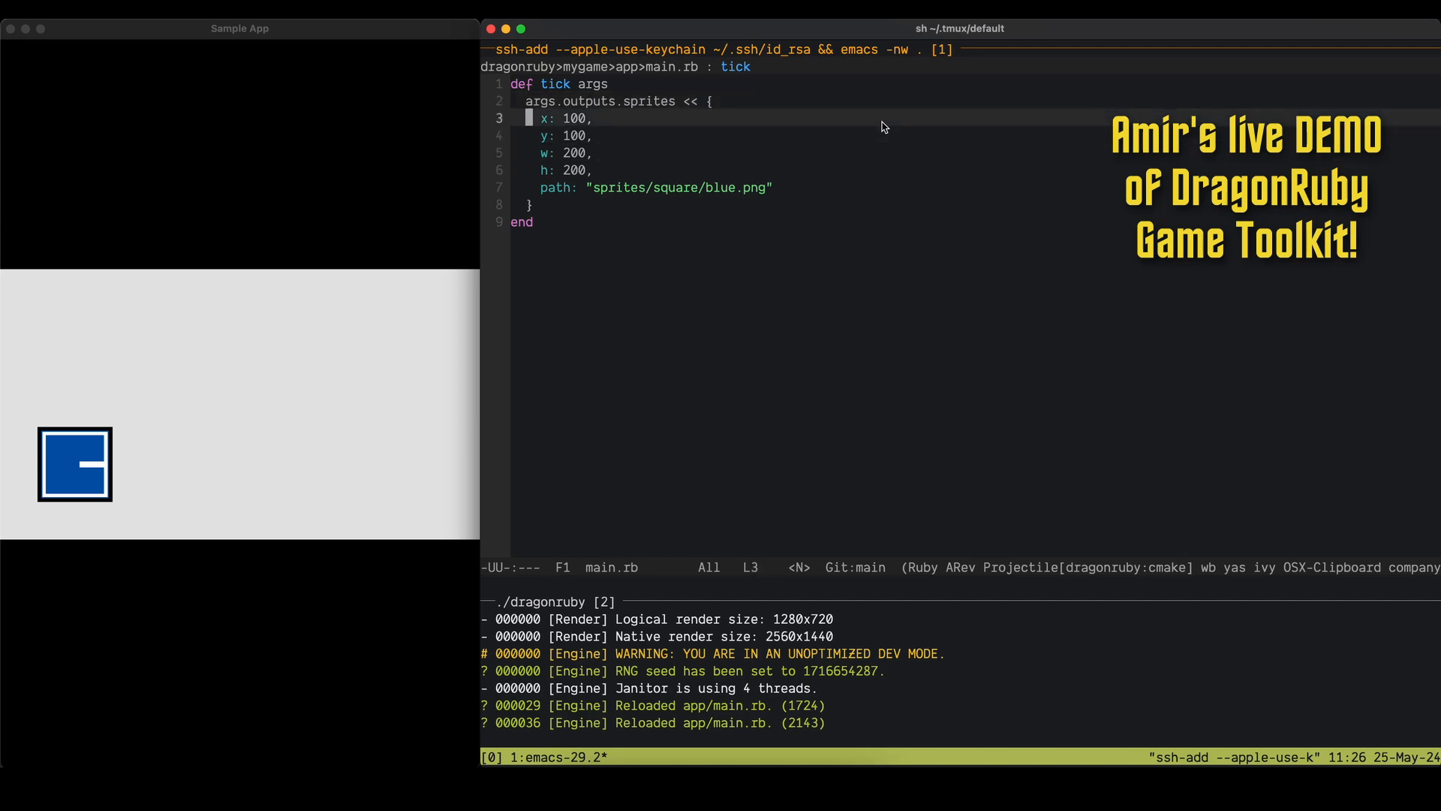
pyautogui.press('Down')
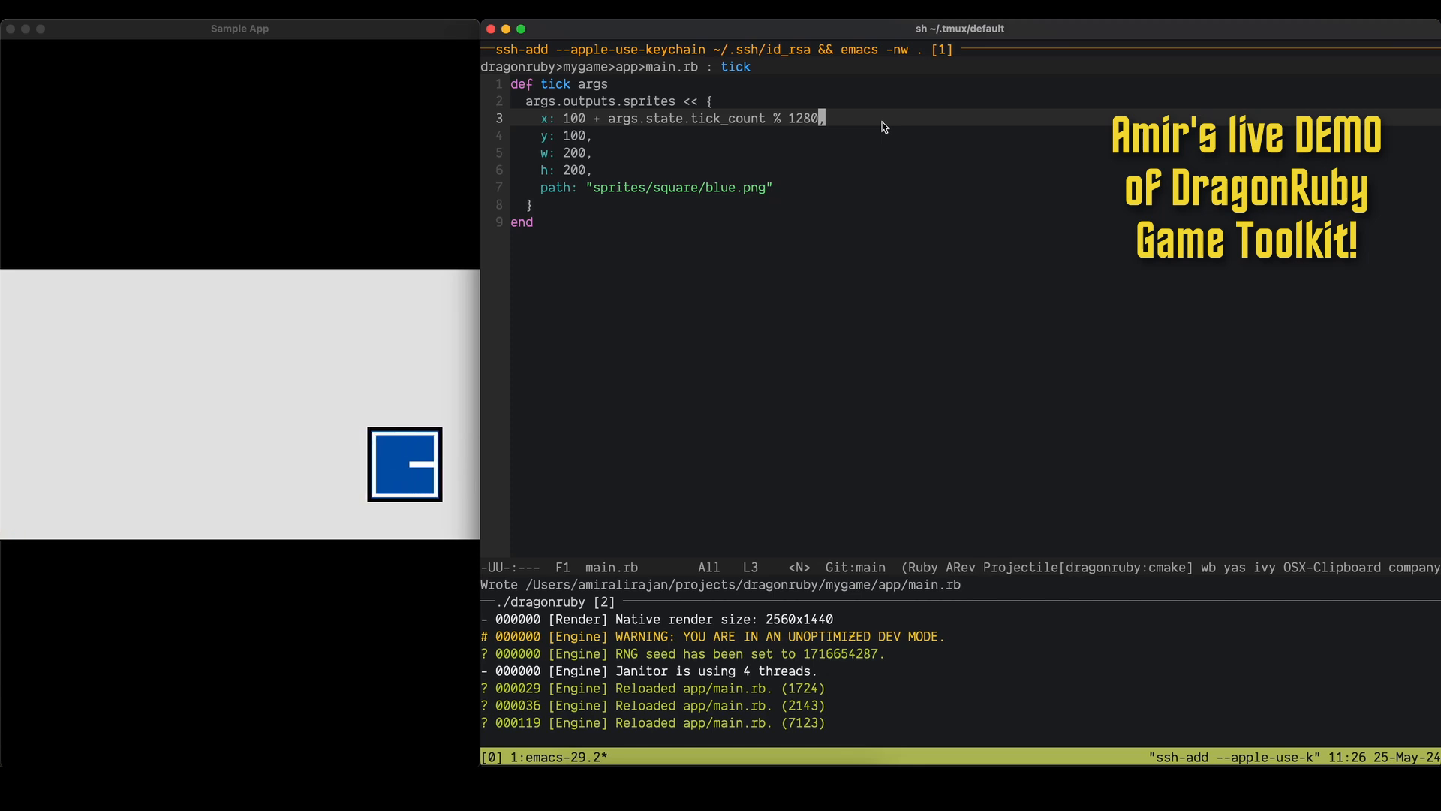
pyautogui.write('args.state.tick_count ||= 0')
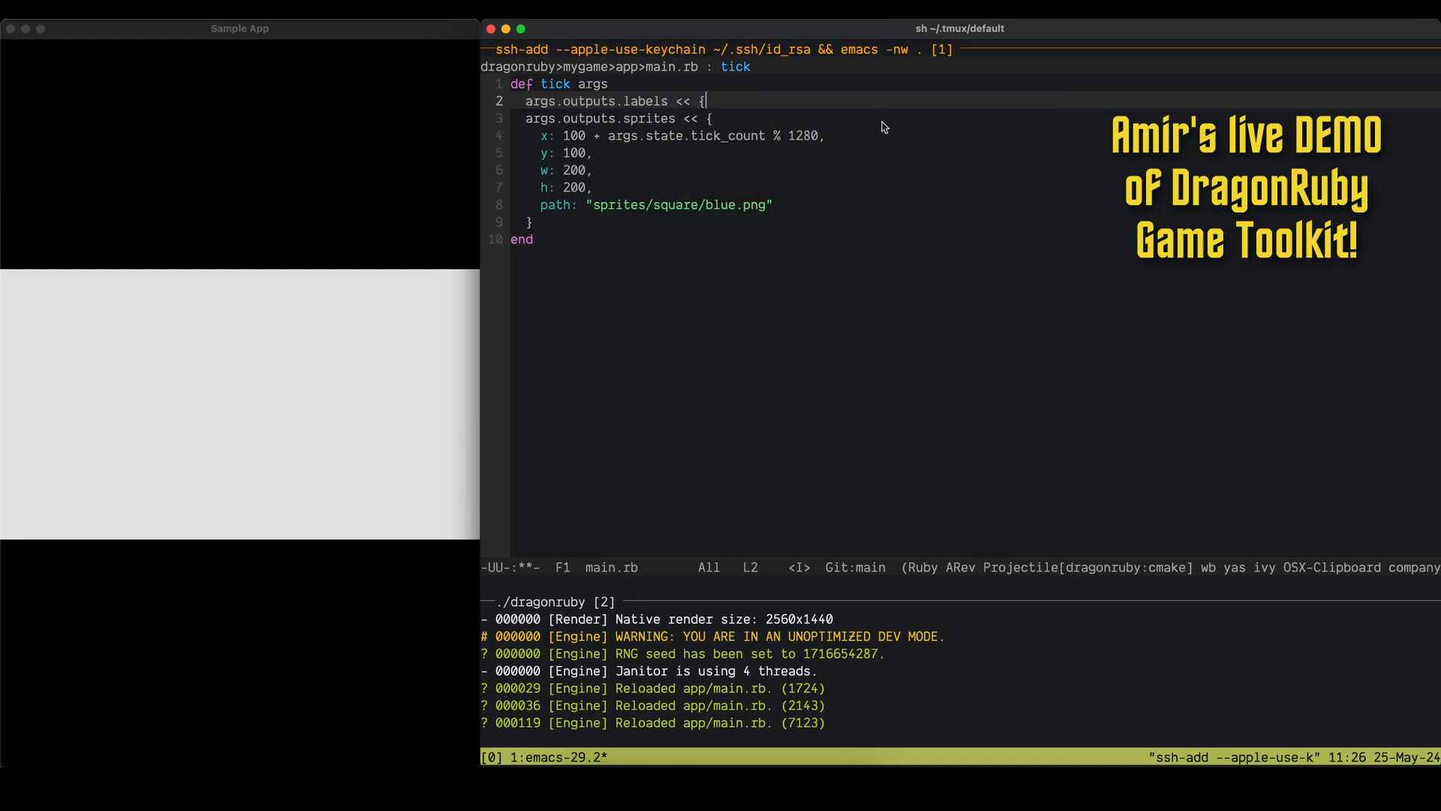
# Step: Fill the label hash with x 640, y 360, text "#{args.state.tick_count}", size_px 60, and save
pyautogui.write('x: 640,')
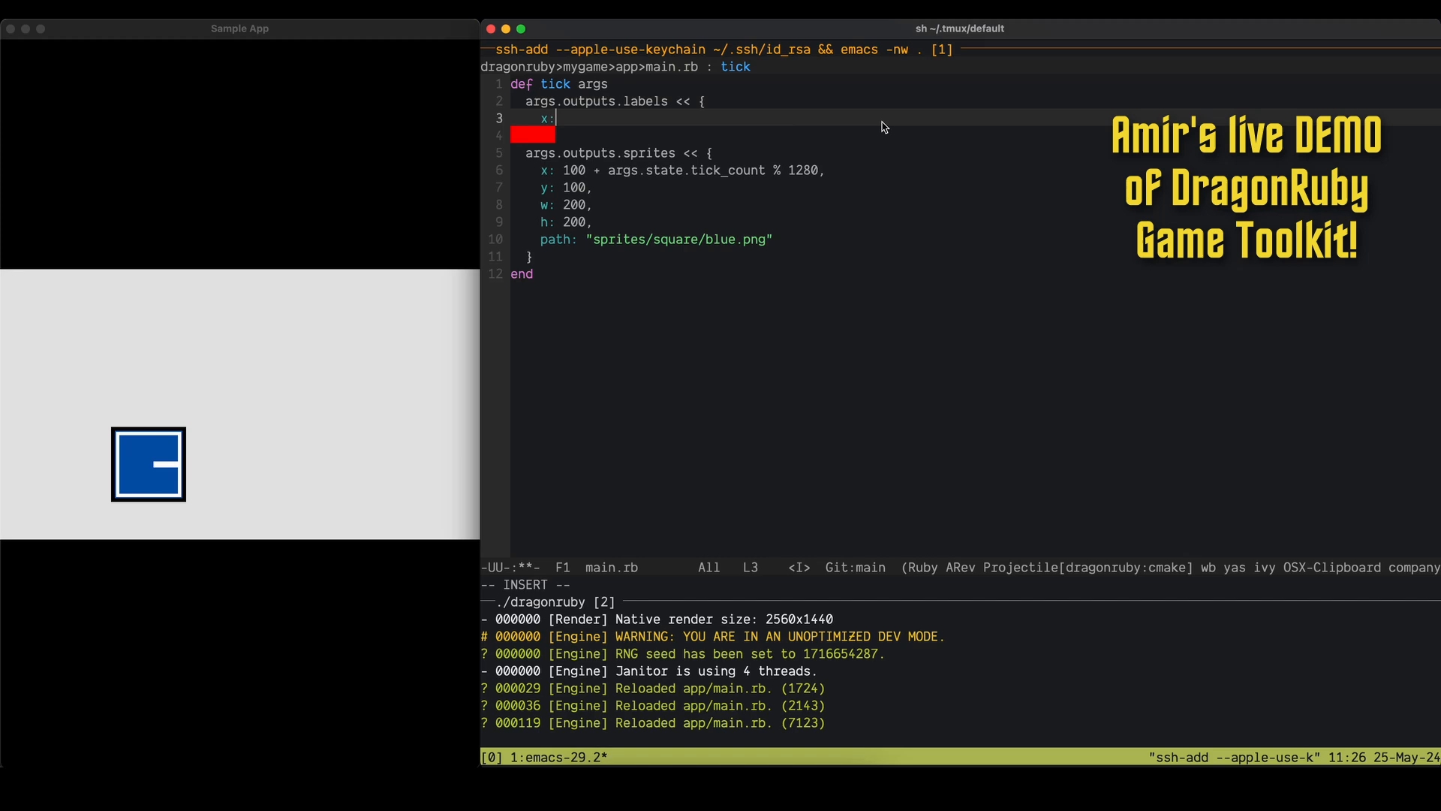
pyautogui.write('640,')
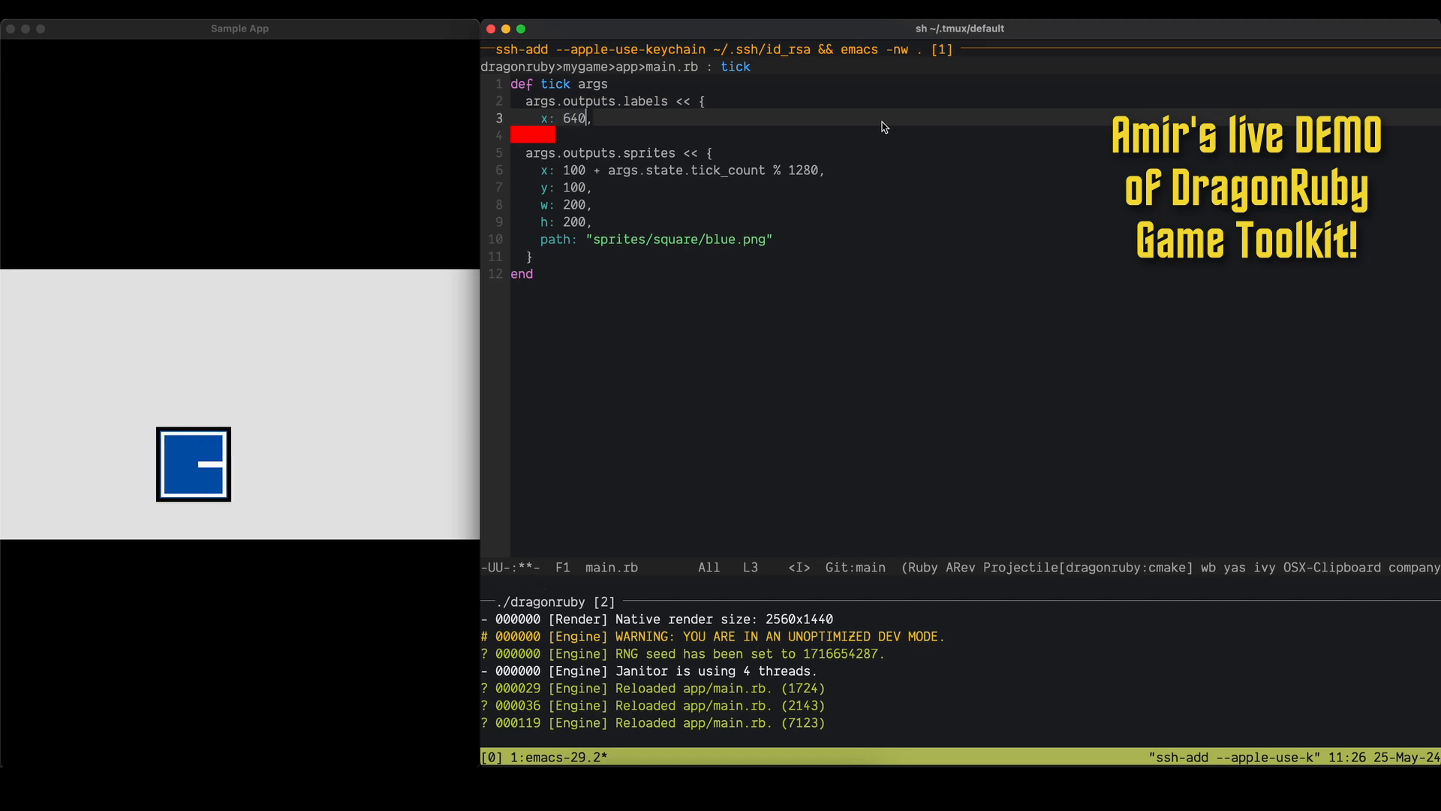
pyautogui.write('y: 700,')
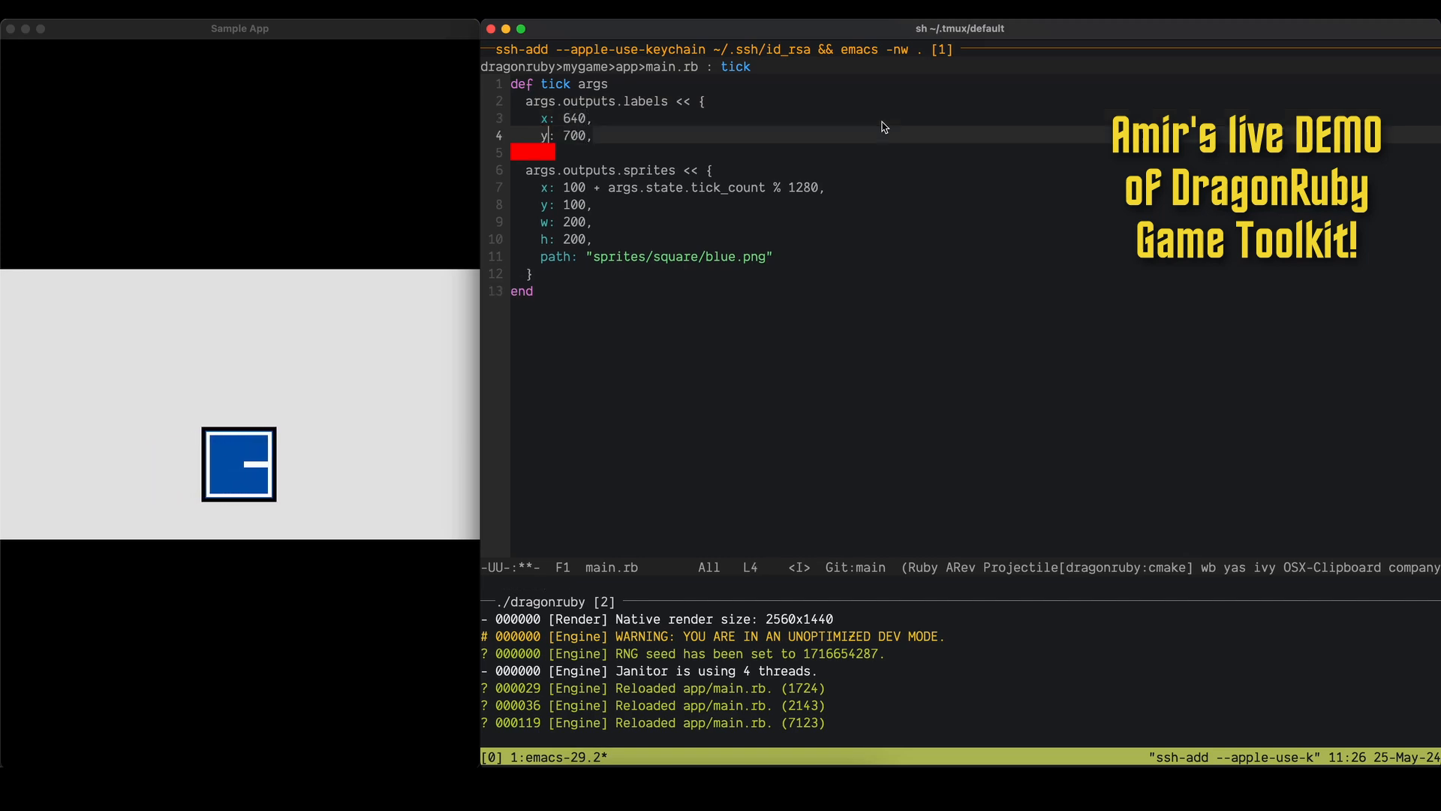
pyautogui.write('text: "Hello, world!",')
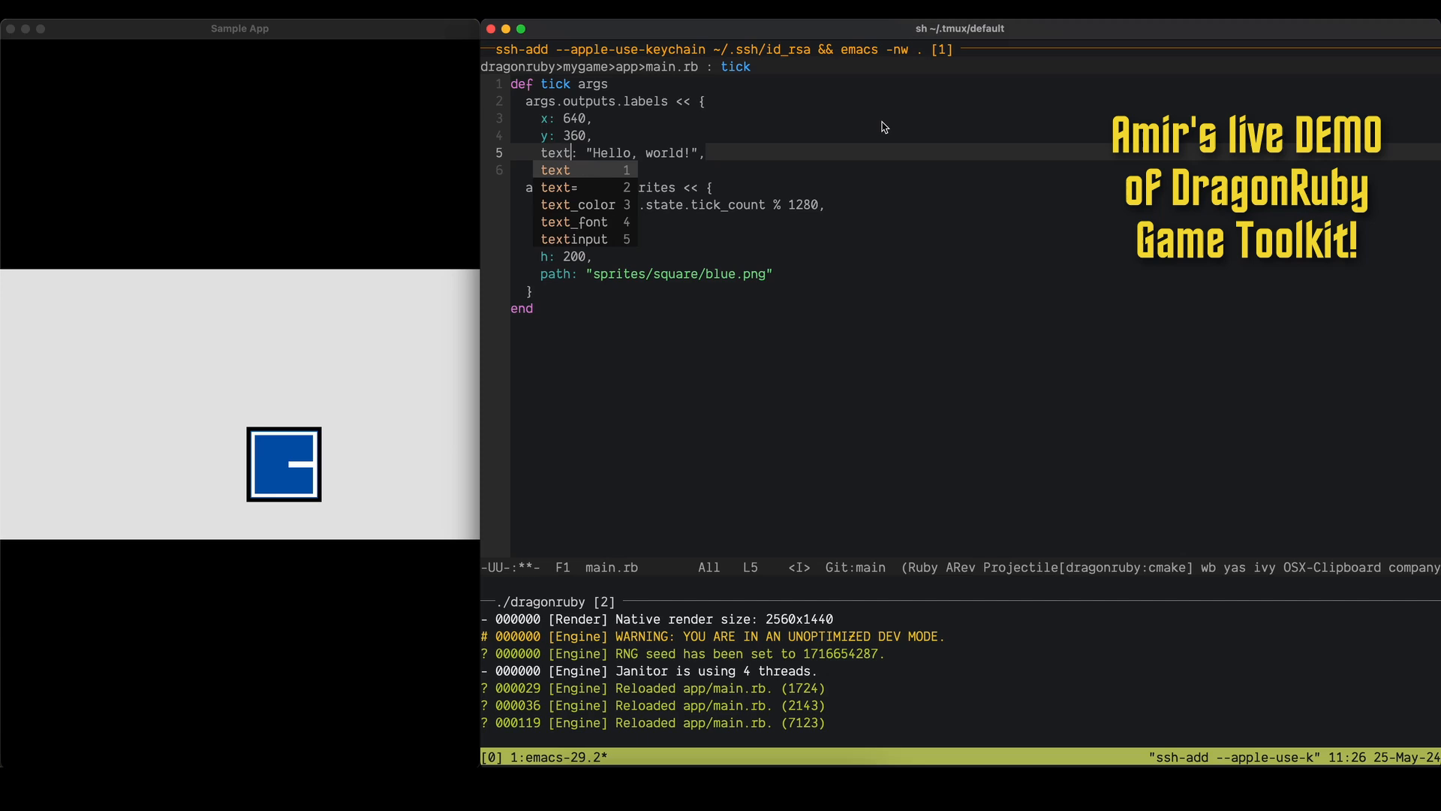
pyautogui.write('#{args.state.tick_count}')
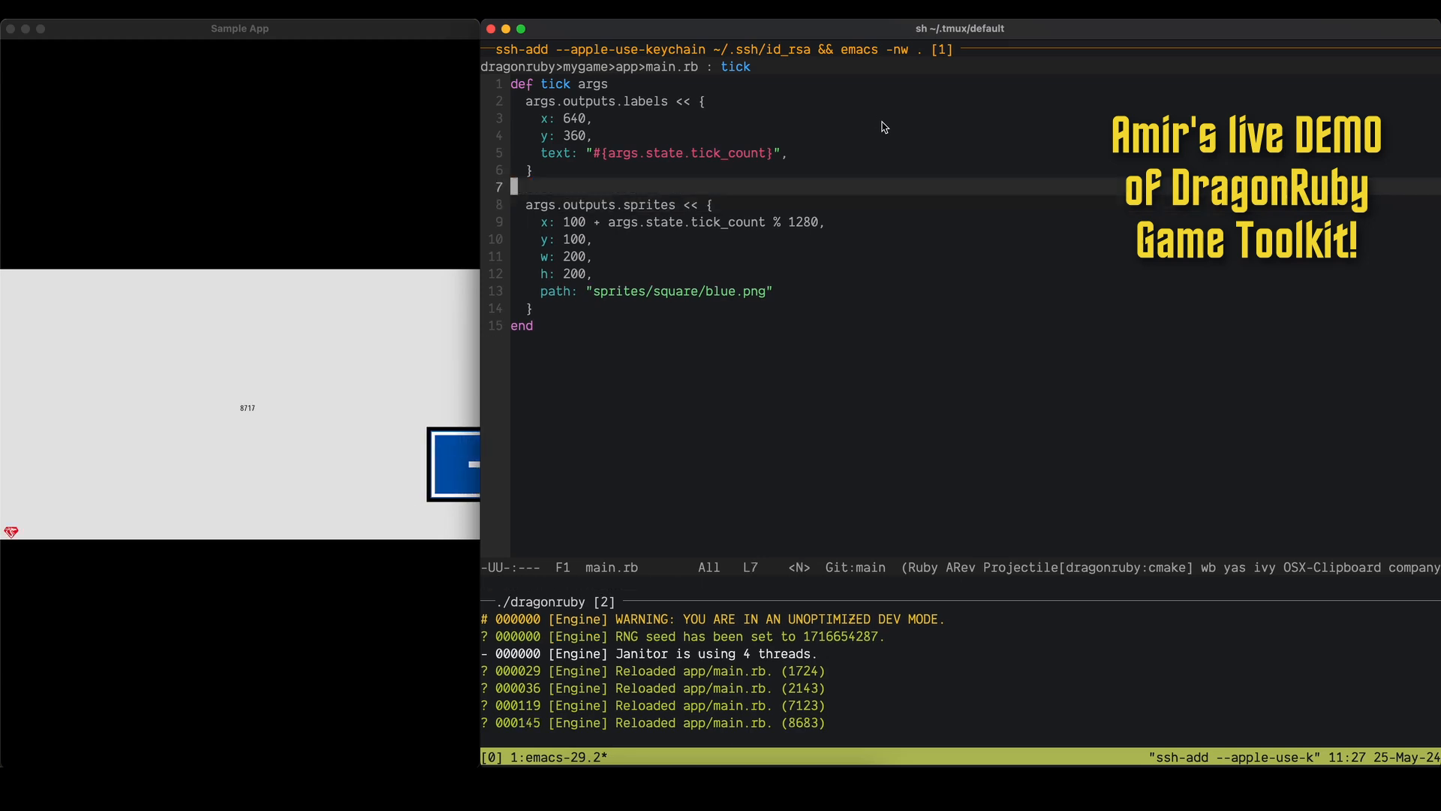
pyautogui.write('size_enum: 10')
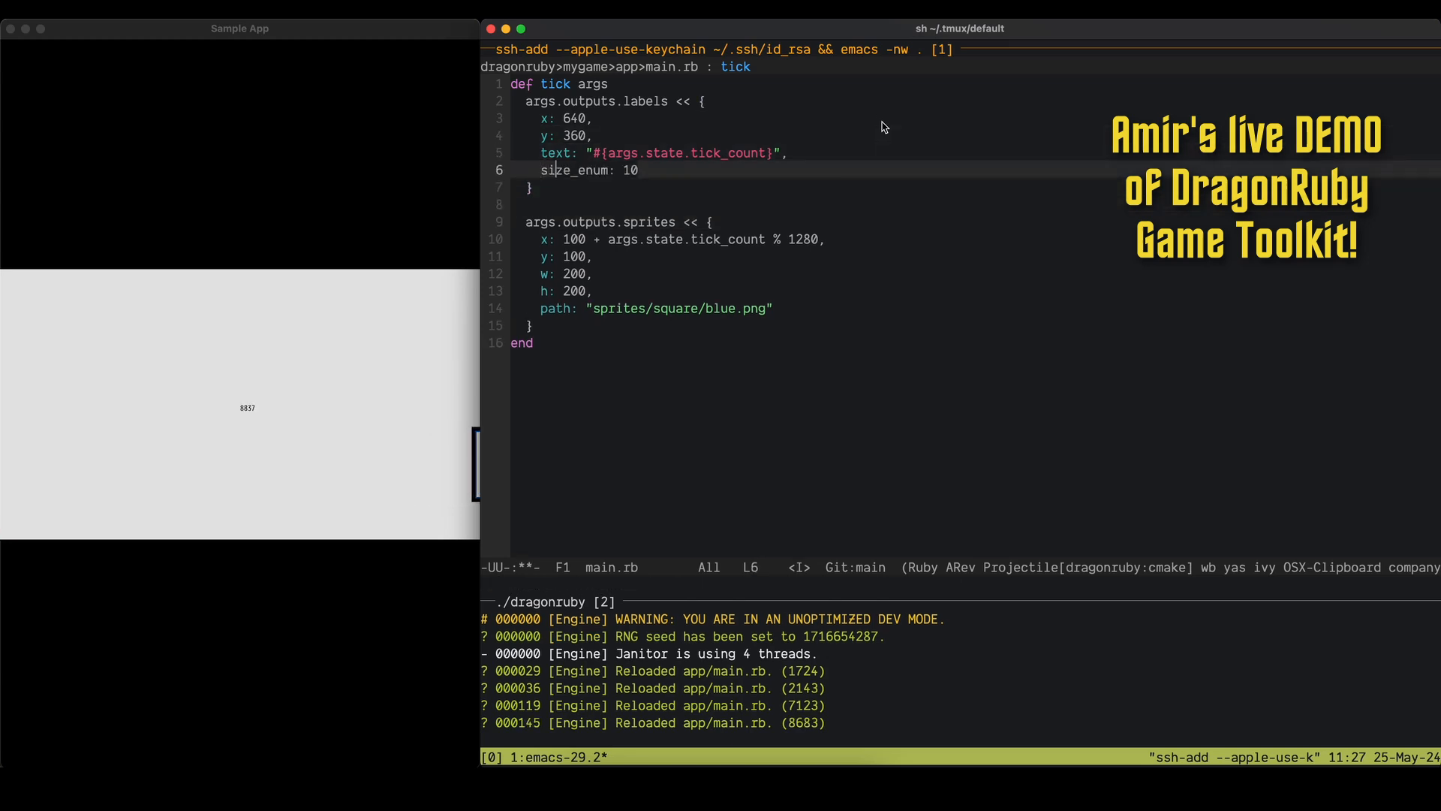
pyautogui.write('size_px: 32,')
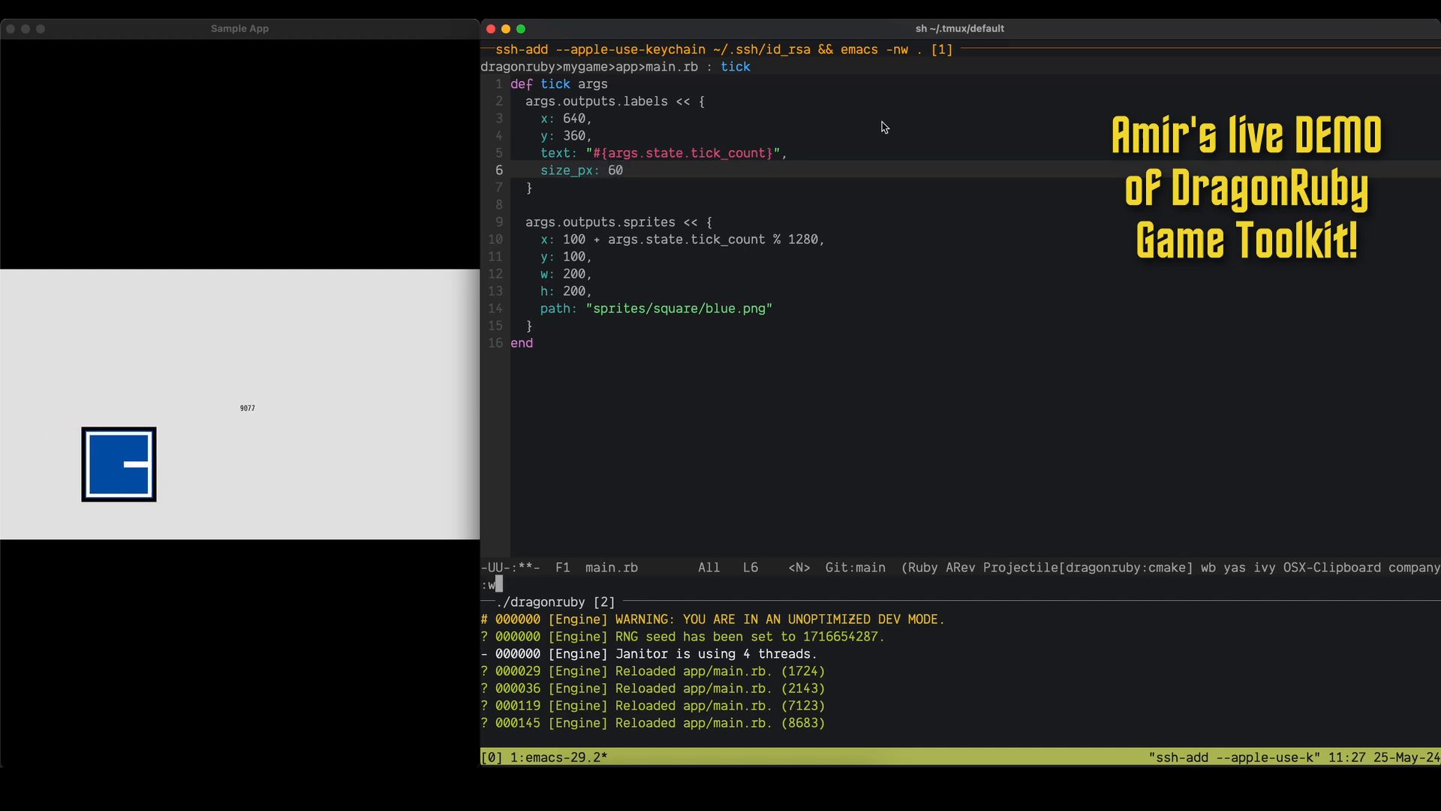
pyautogui.press('Return')
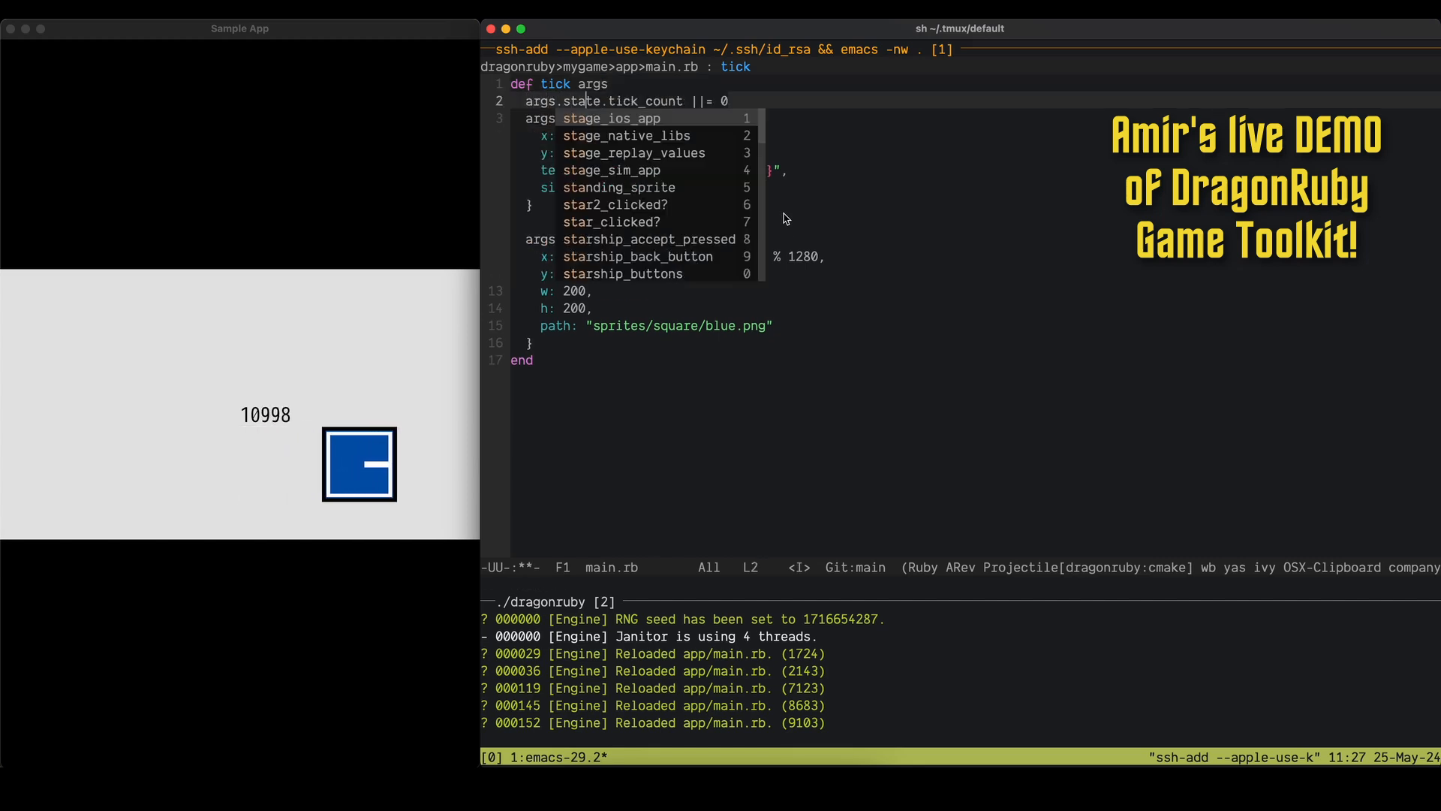
# Step: Initialize a player state hash with x 640 that drives the sprite's position
pyautogui.write('ga')
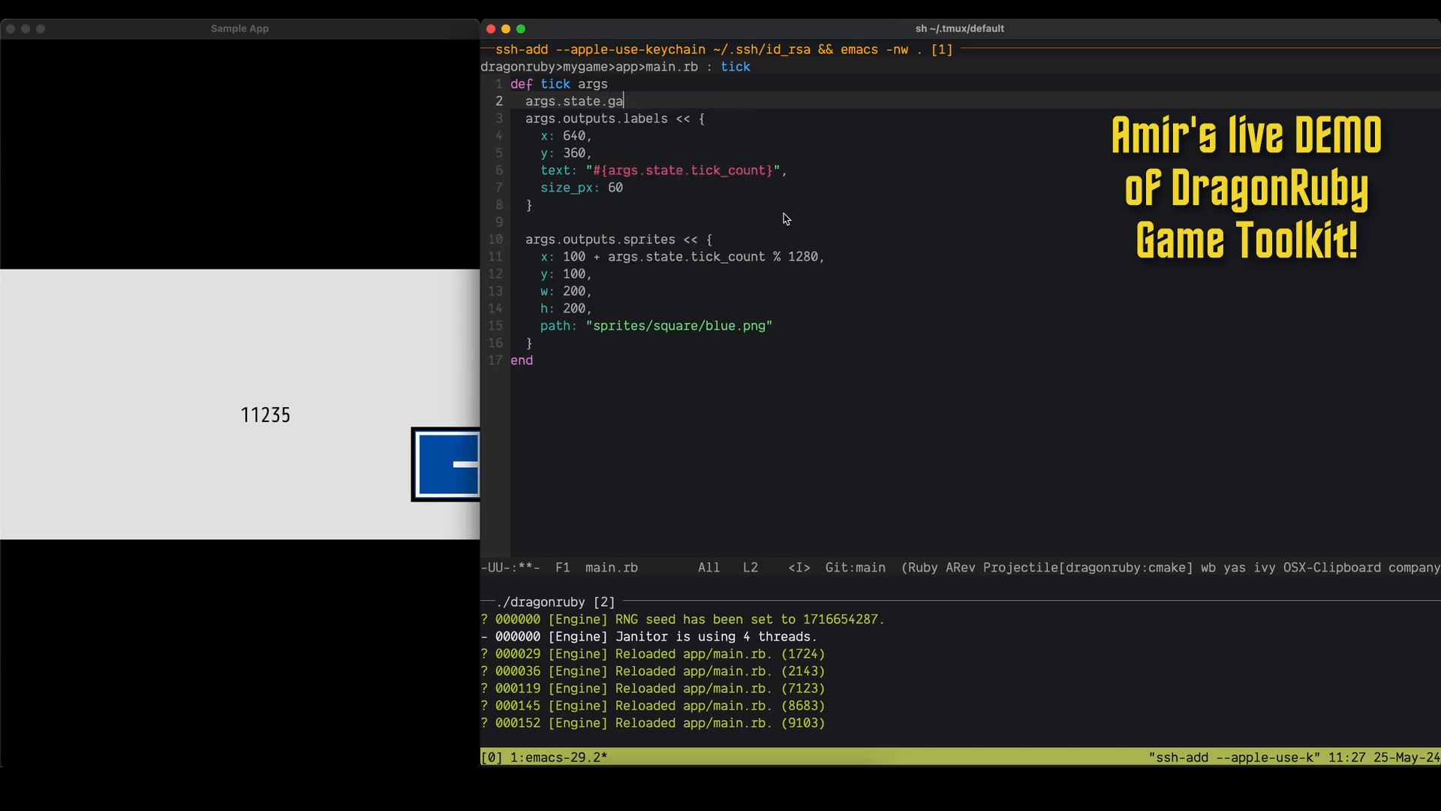
pyautogui.write('player ||= {')
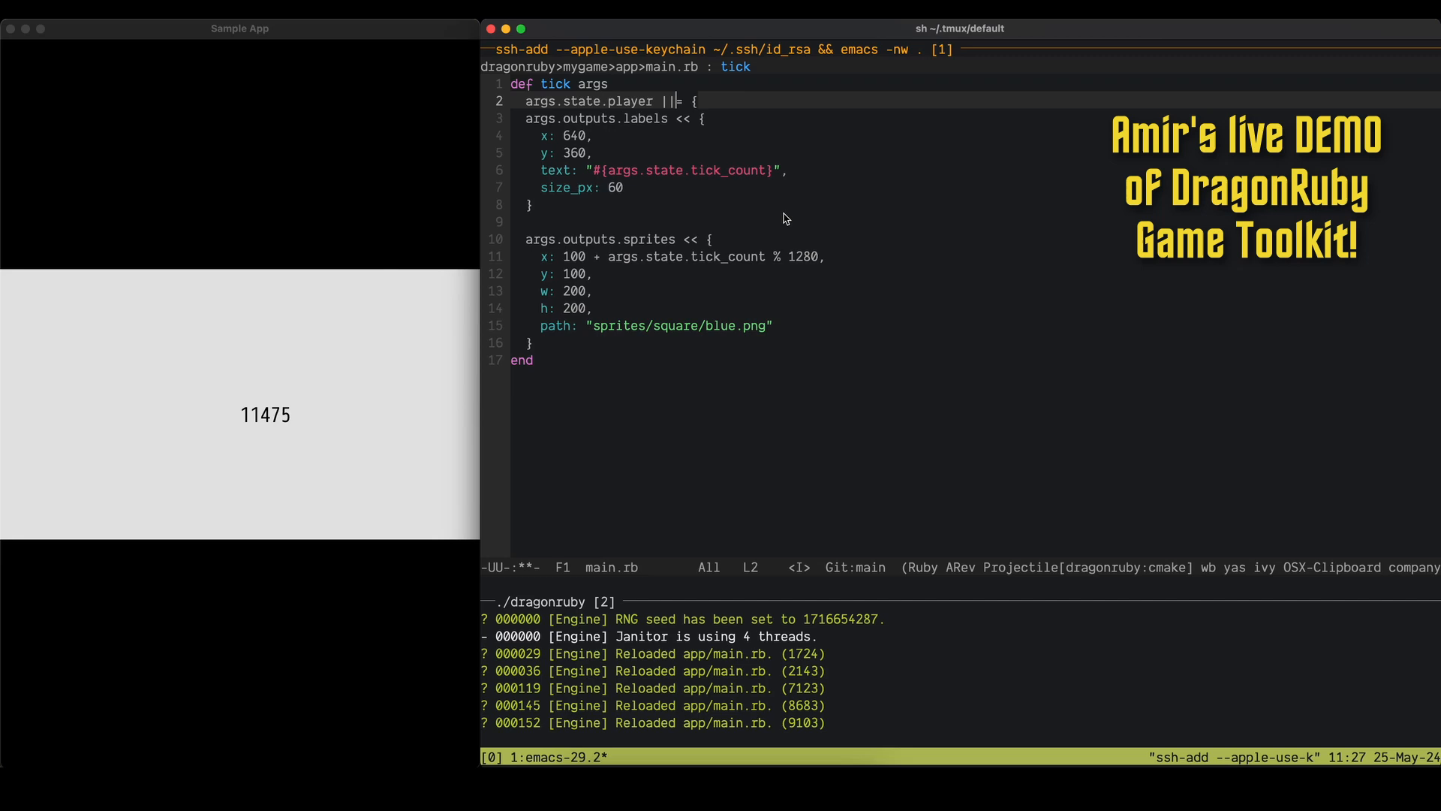
pyautogui.write('x: 640,')
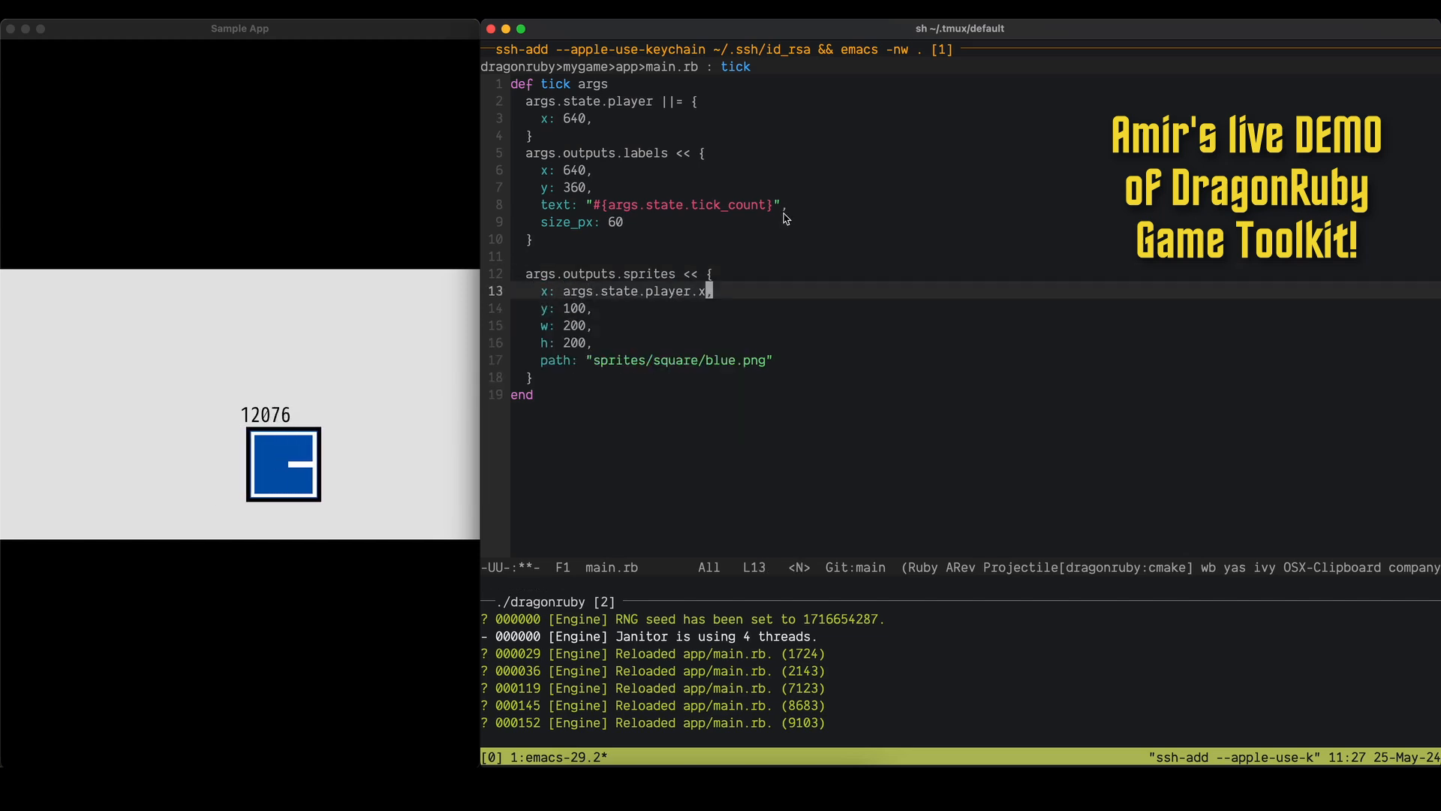
# Step: Set args.state.player.x from args.inputs.left_right * 10 and save
pyautogui.write('if args.inputs.keyboard.key_down.up')
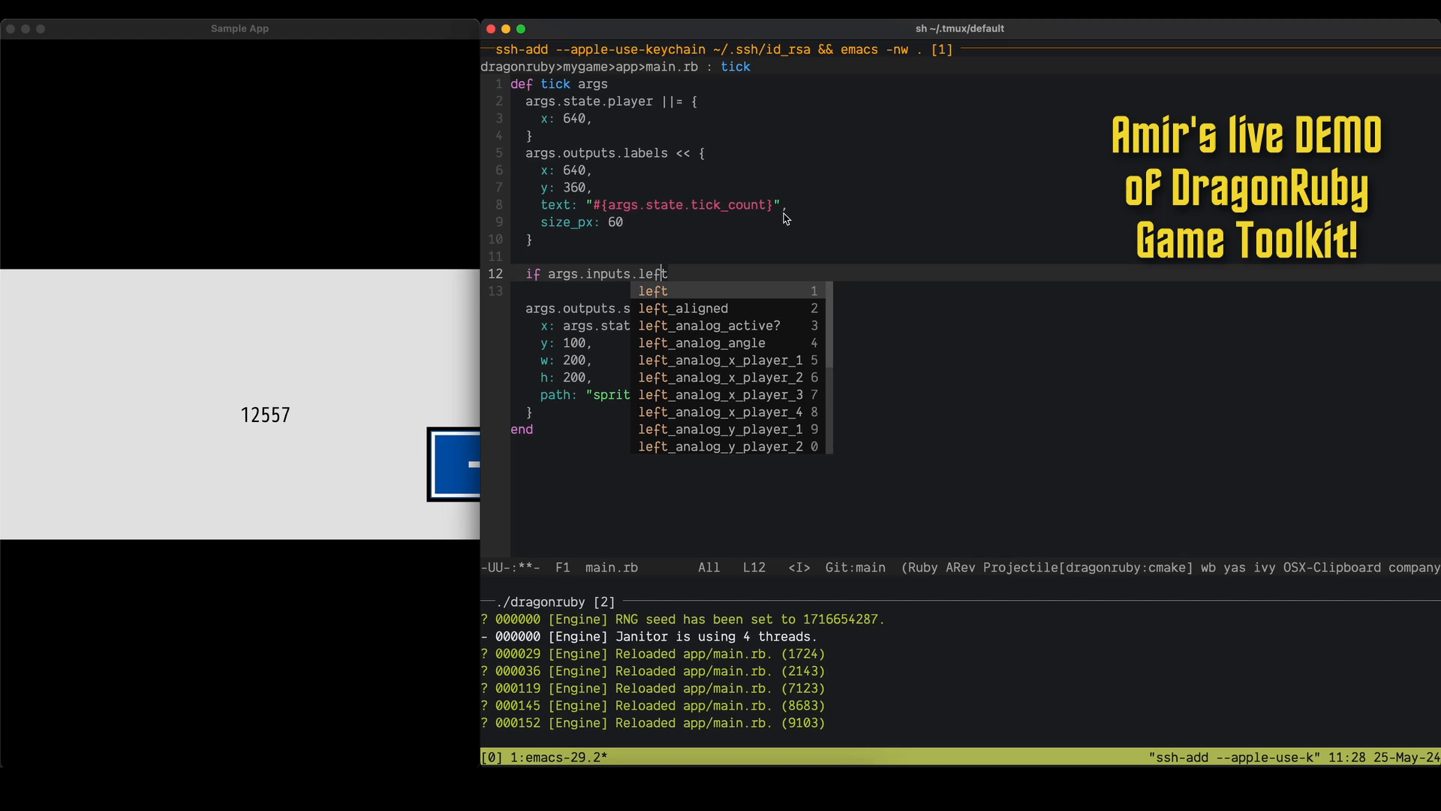
pyautogui.write('_right')
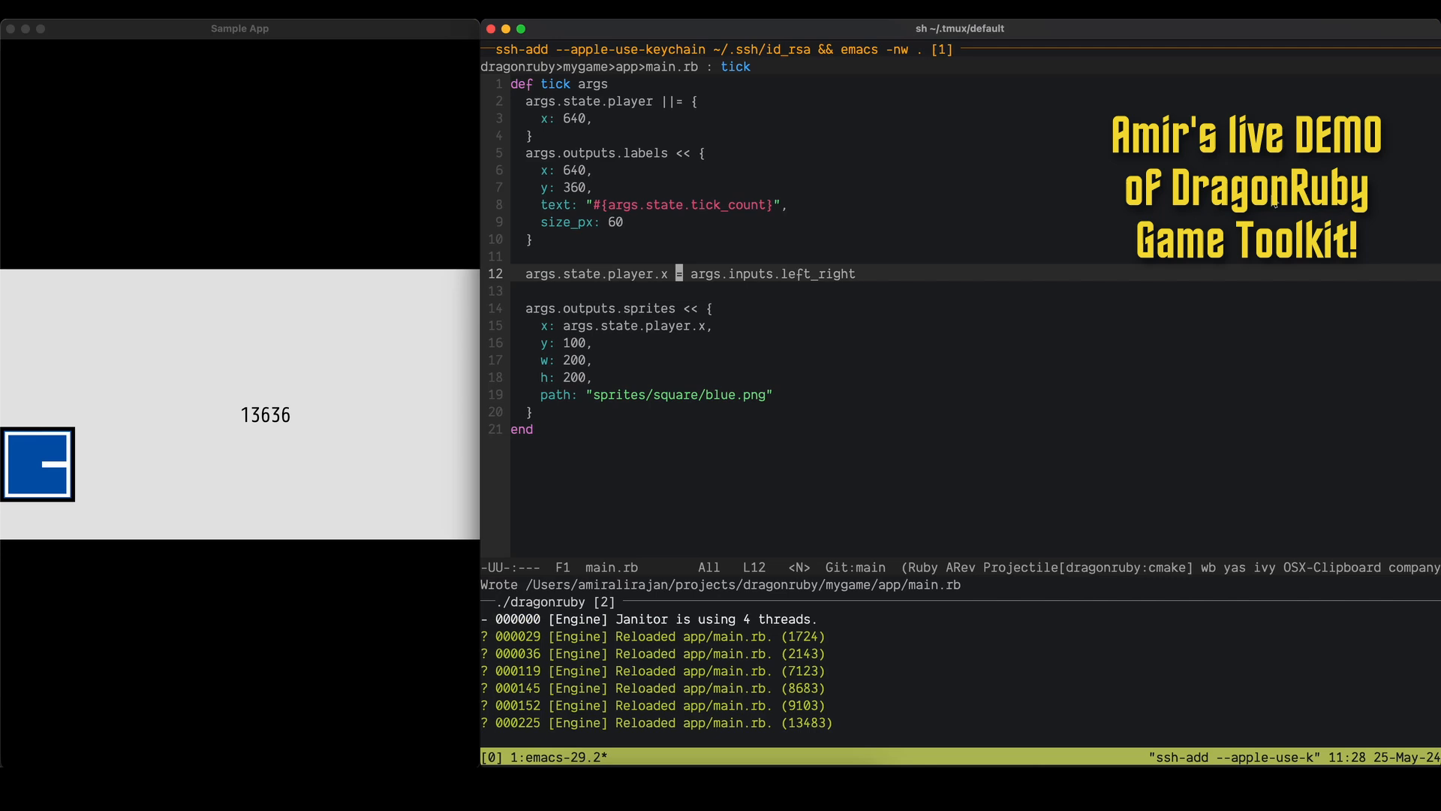
pyautogui.write('* 10')
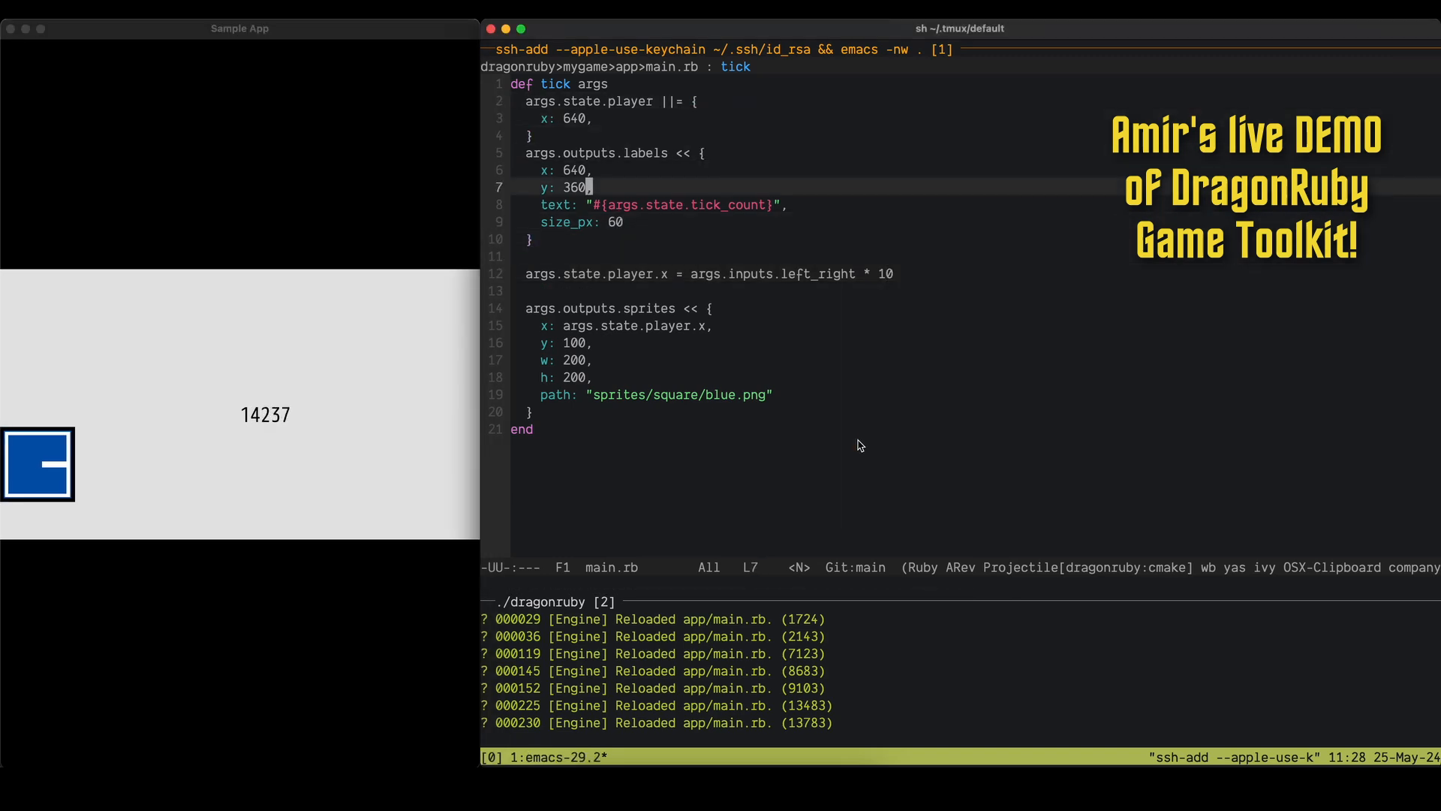
pyautogui.click(701, 326)
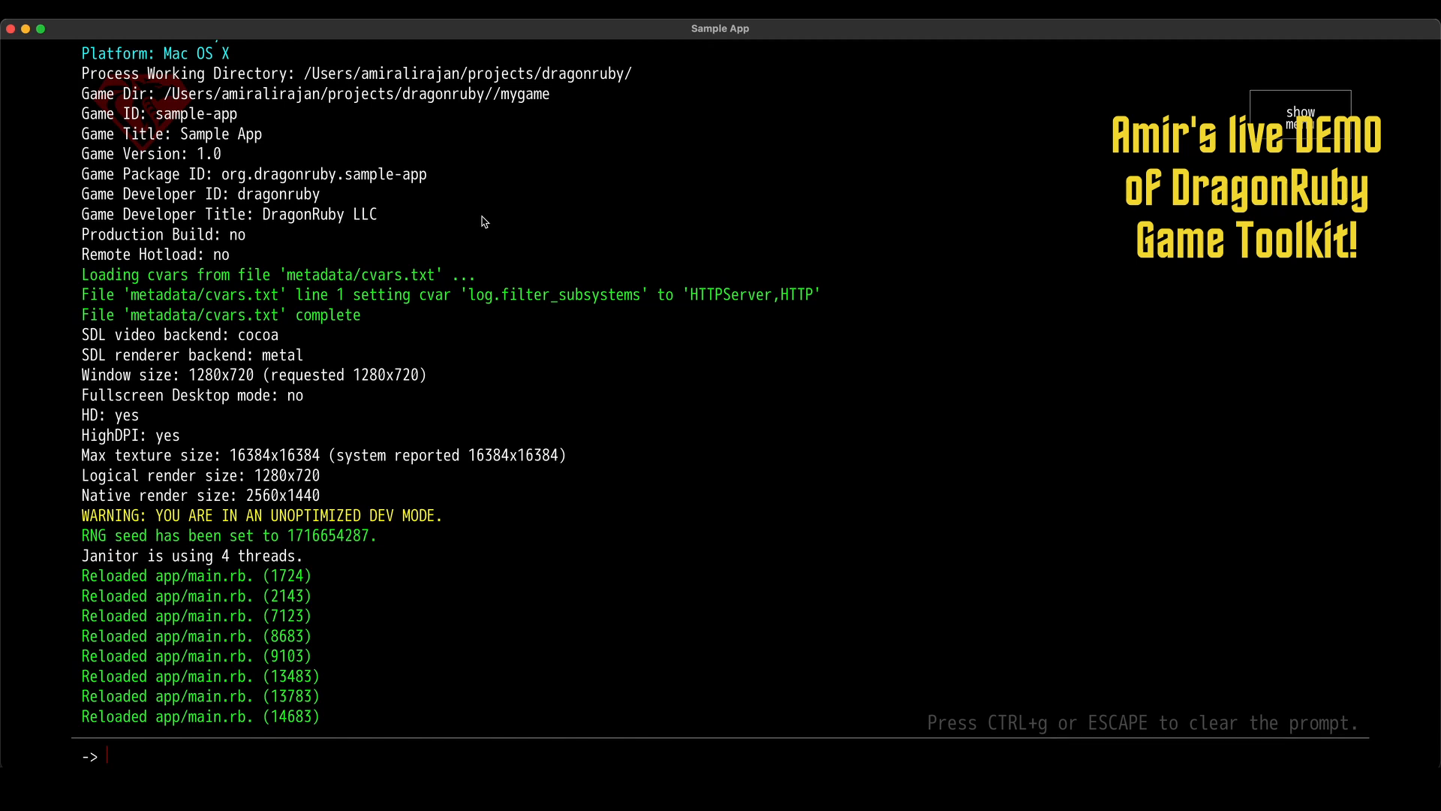
# Step: Evaluate 1 + 2 in the console, then run GTK.reset to restart the game
pyautogui.write('1 + 2')
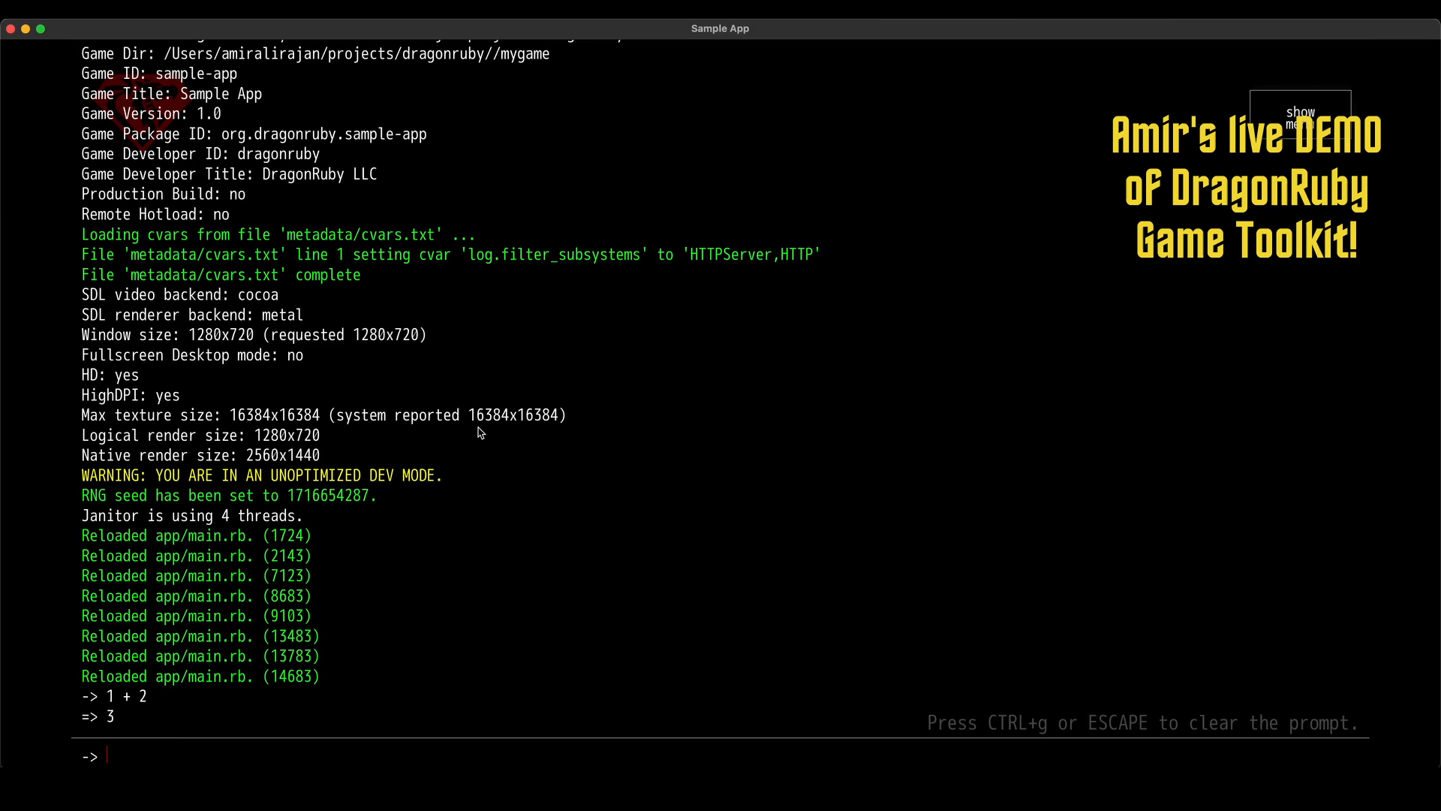
pyautogui.write('GTK.reset')
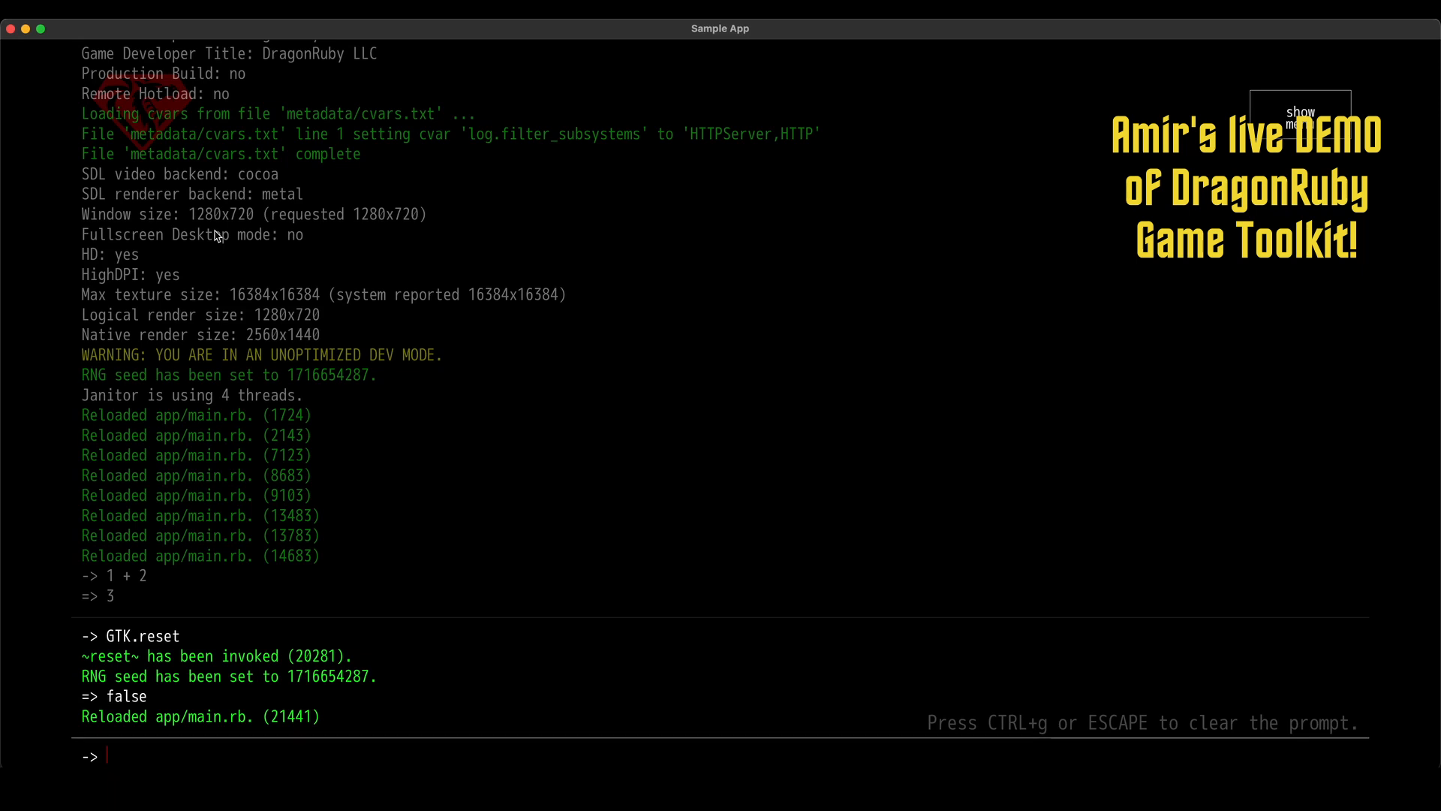
pyautogui.moveTo(117, 313)
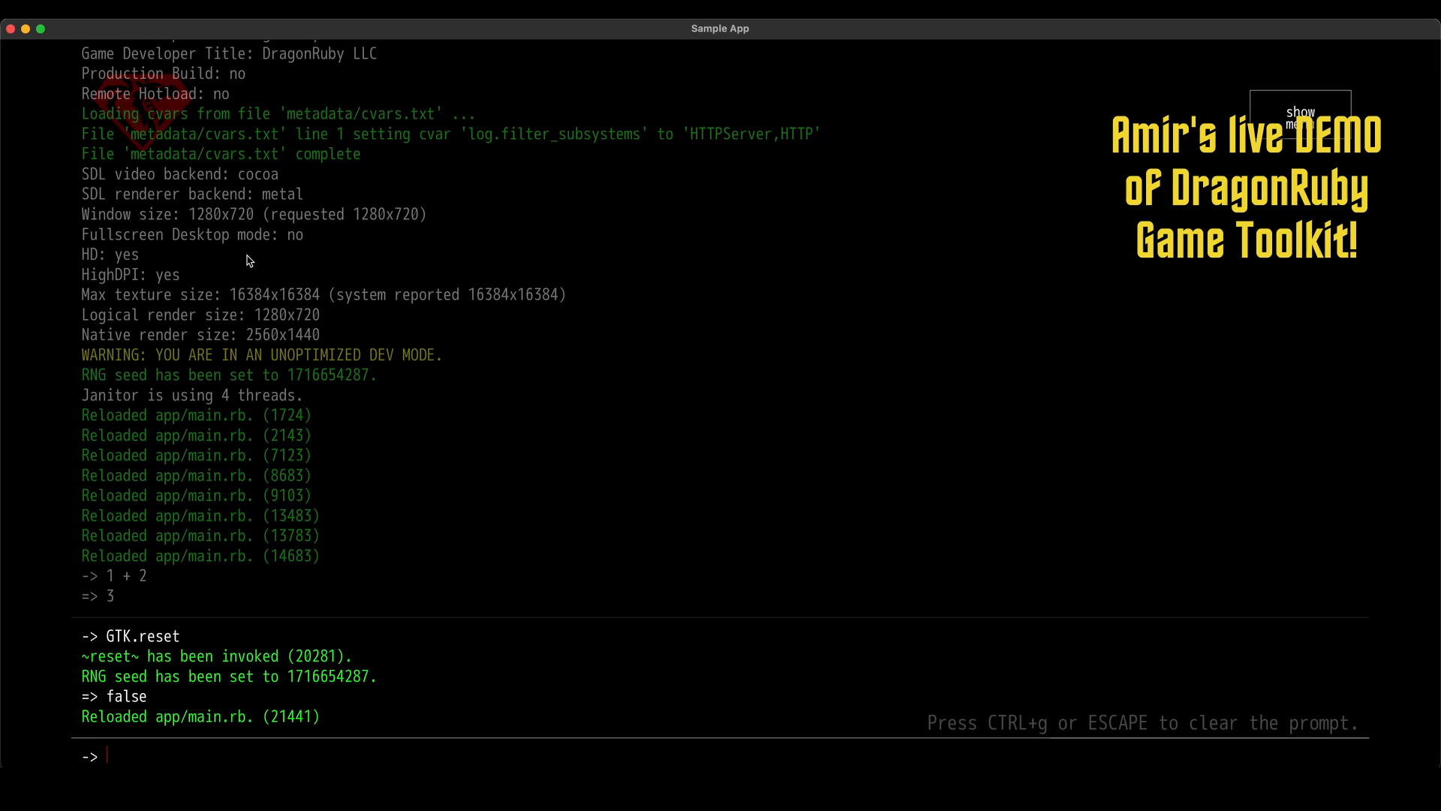
pyautogui.moveTo(158, 309)
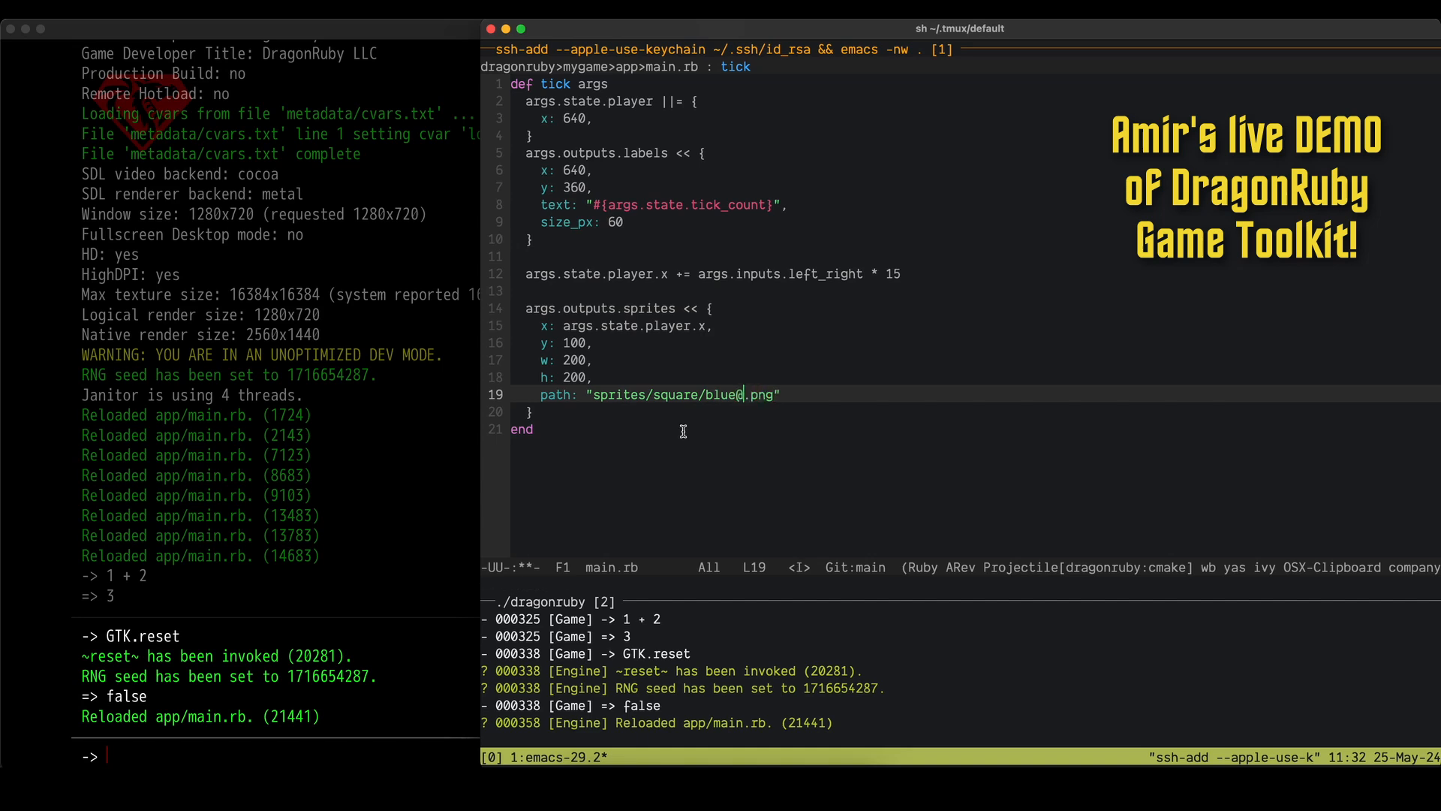
pyautogui.moveTo(685, 434)
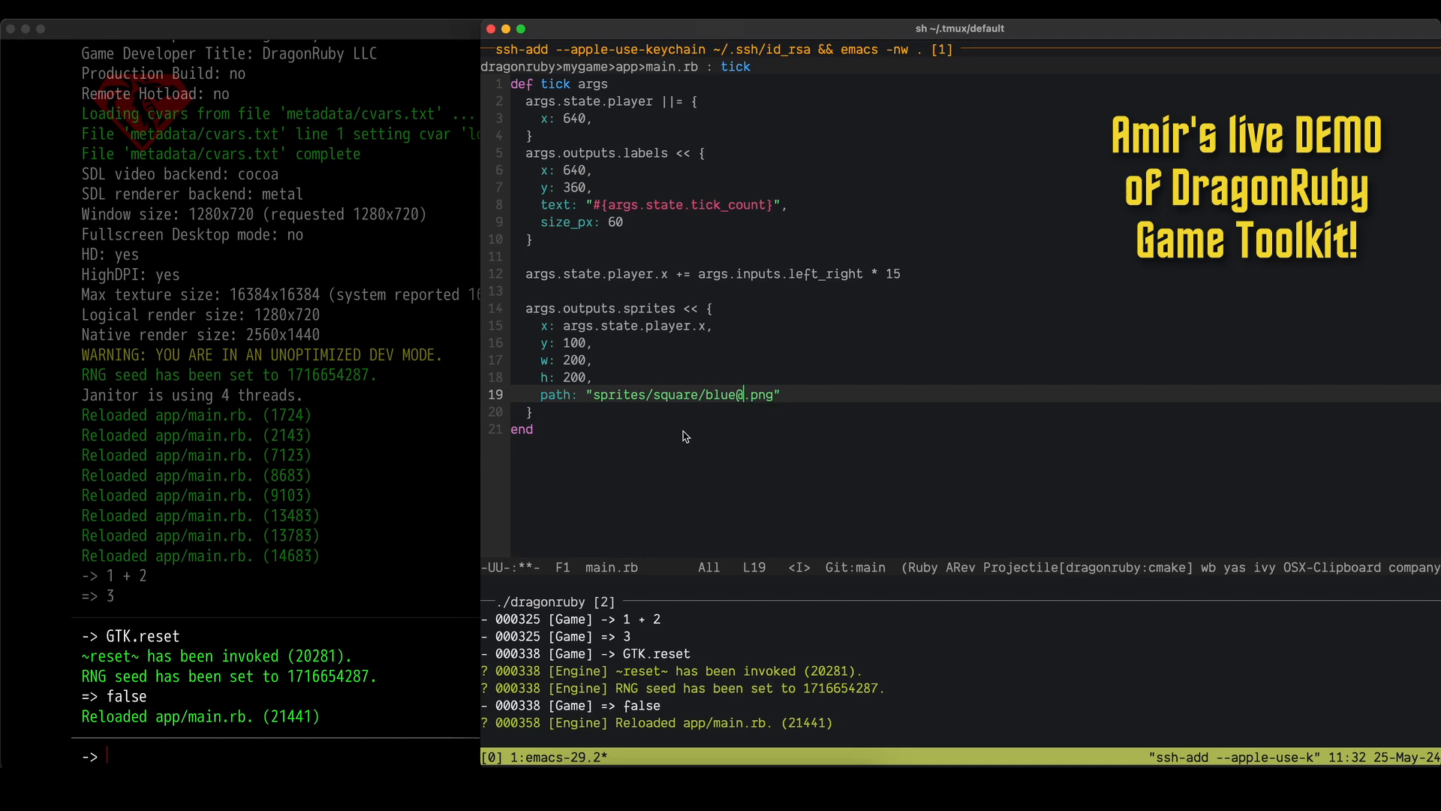
# Step: Restore the sprite path to sprites/square/blue.png, save to reload, and begin a class line above tick
pyautogui.write('@720p')
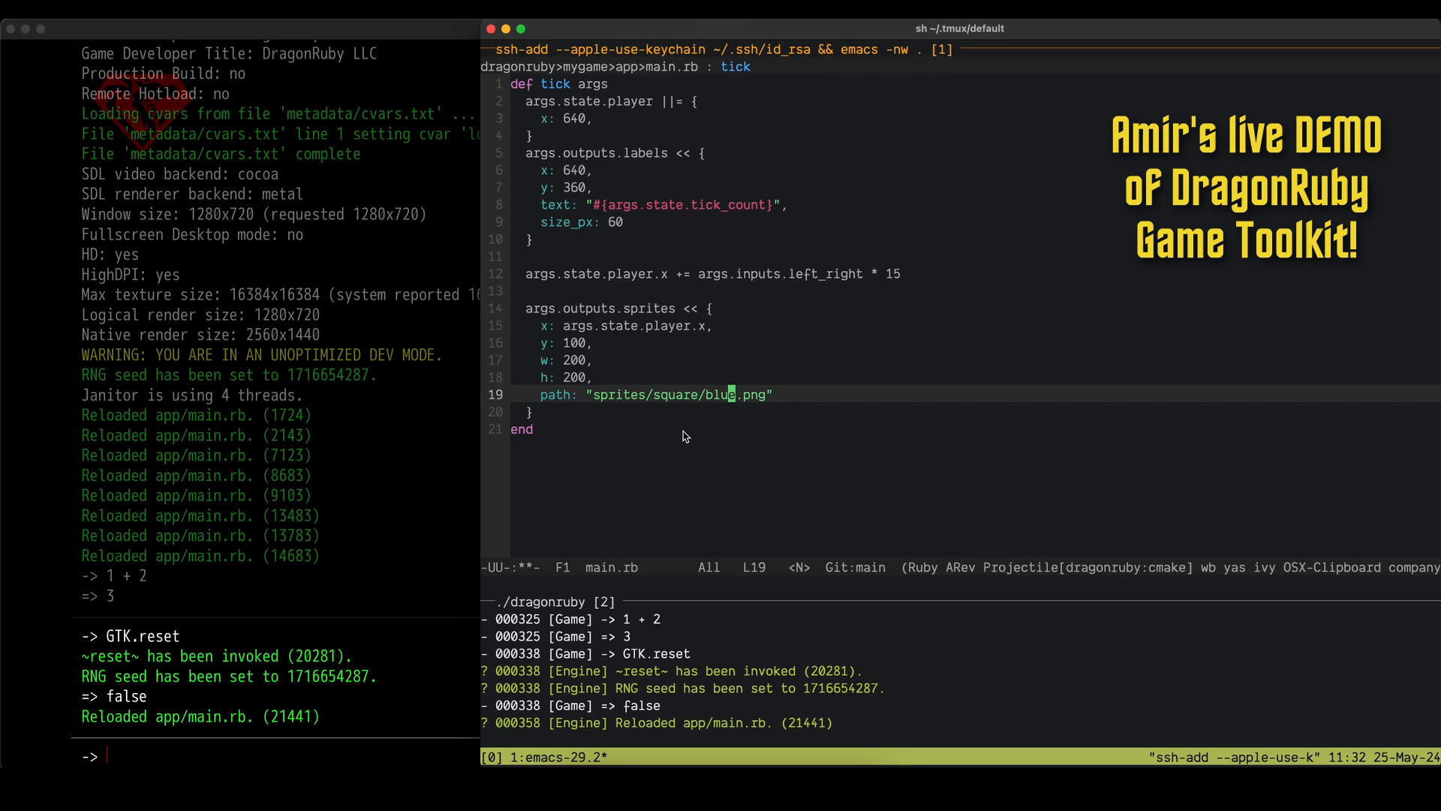
pyautogui.press('C-x C-s')
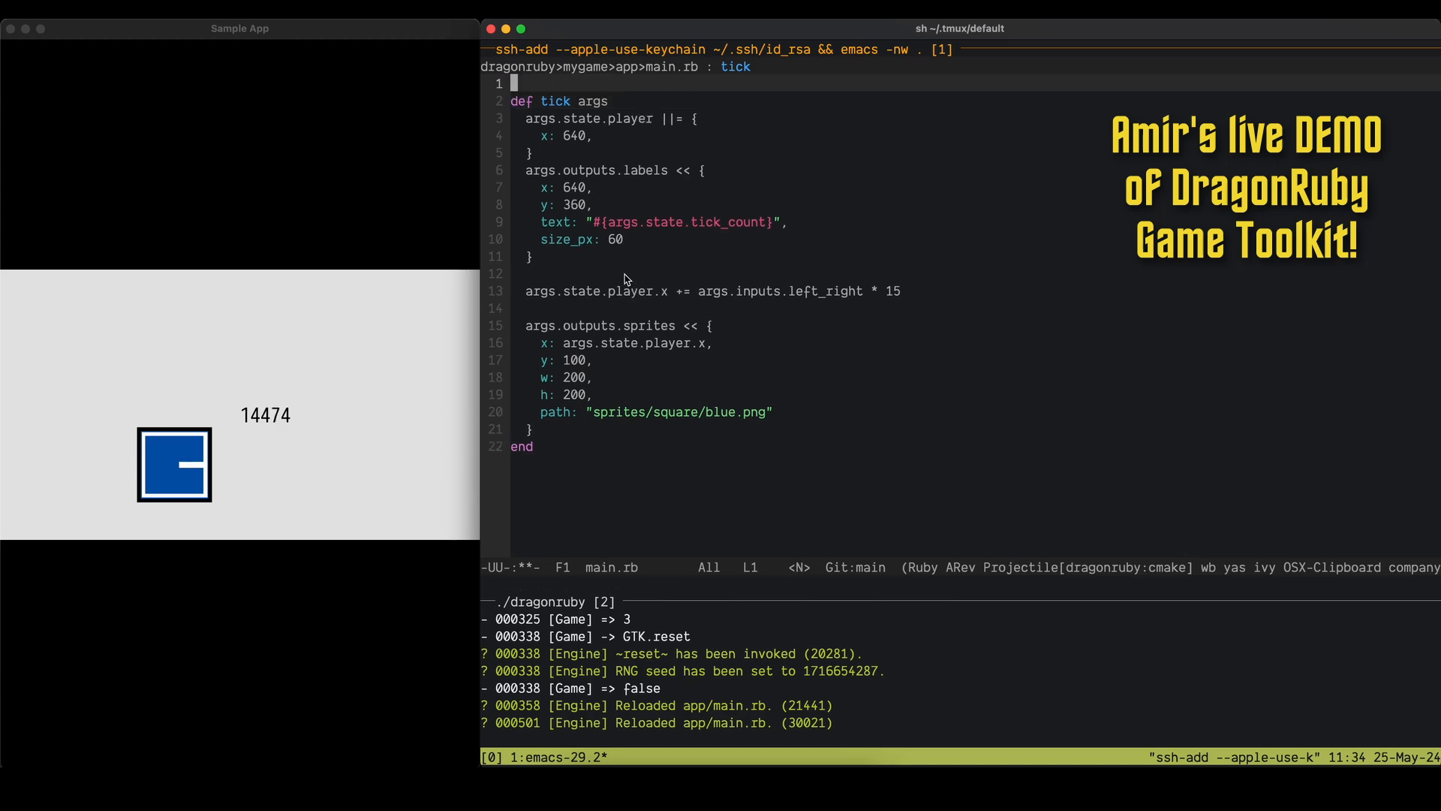
pyautogui.write('class Game')
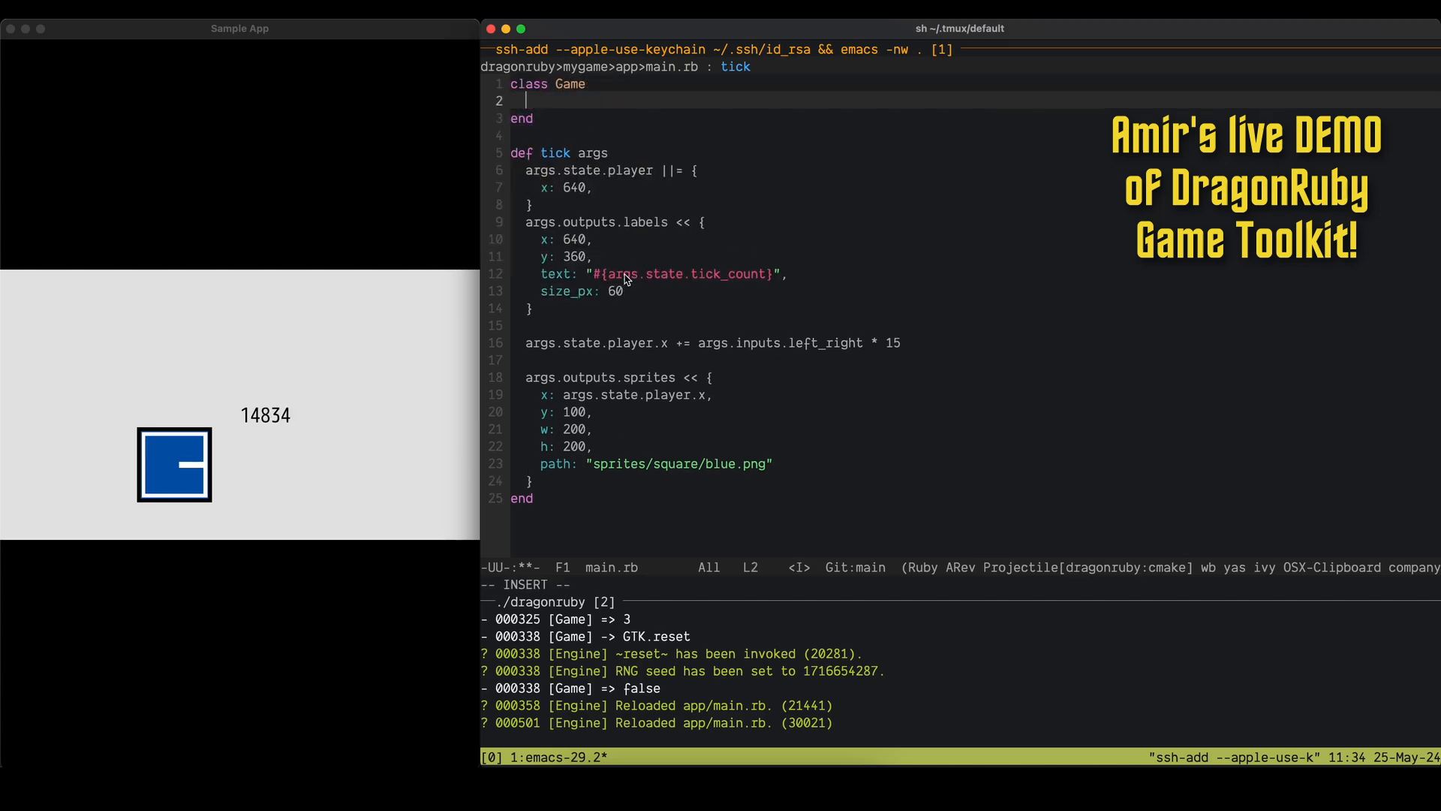
# Step: Wrap tick in class Game, with top-level tick calling $game ||= Game.new and reset setting $game = nil
pyautogui.press('Escape')
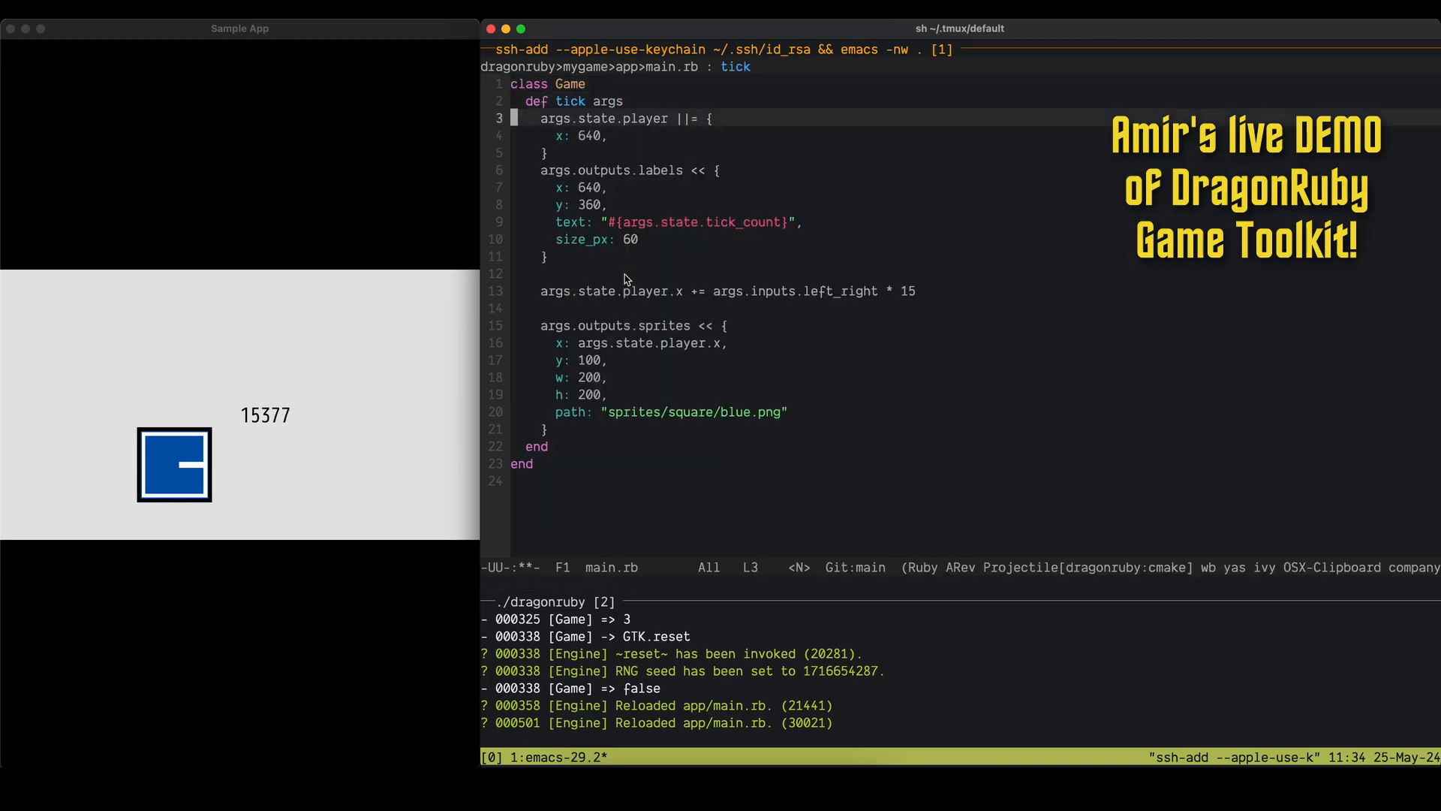
pyautogui.write('def reset args')
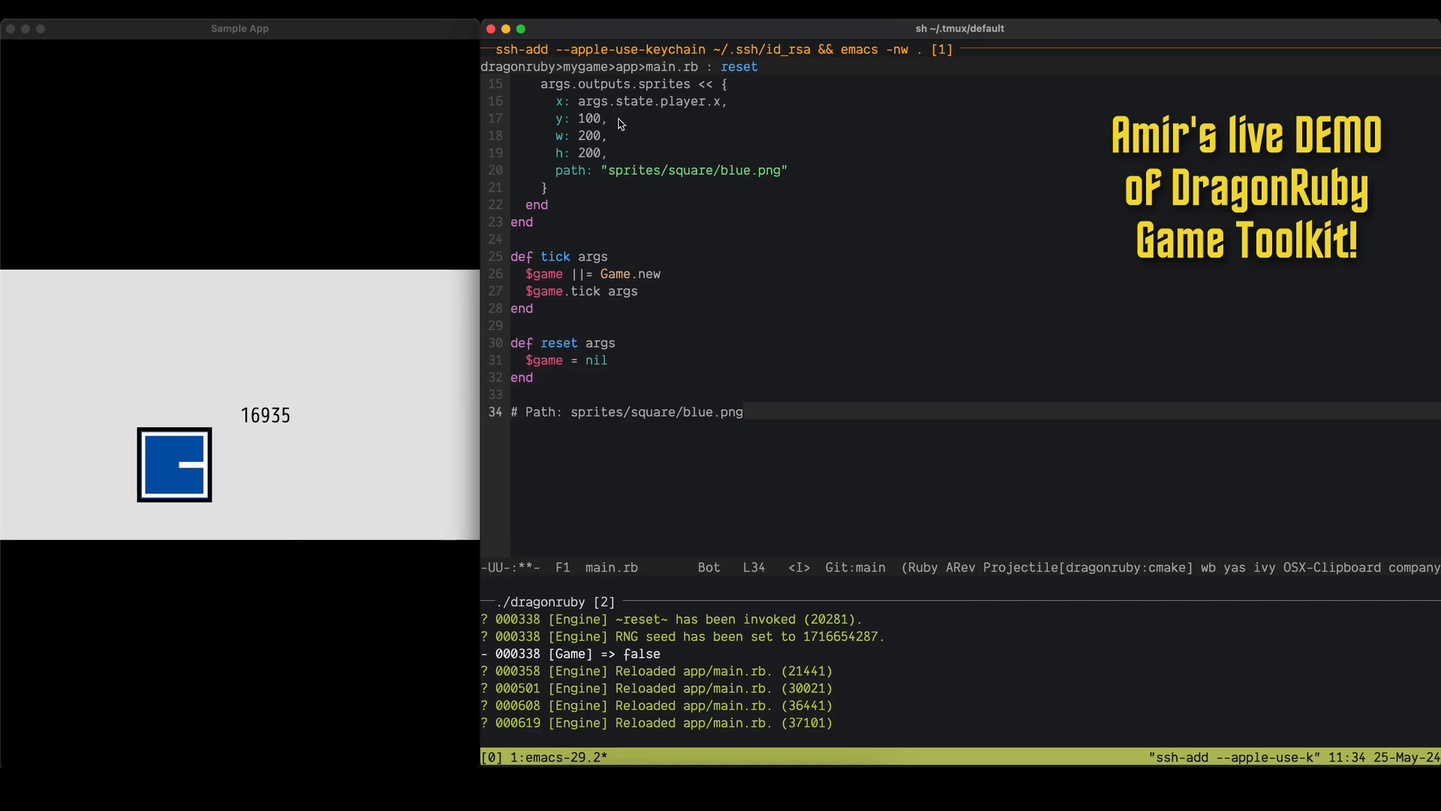
# Step: Add GTK.reset as the last line of main.rb, save, and start a blank line at the top
pyautogui.write('GTK.reset')
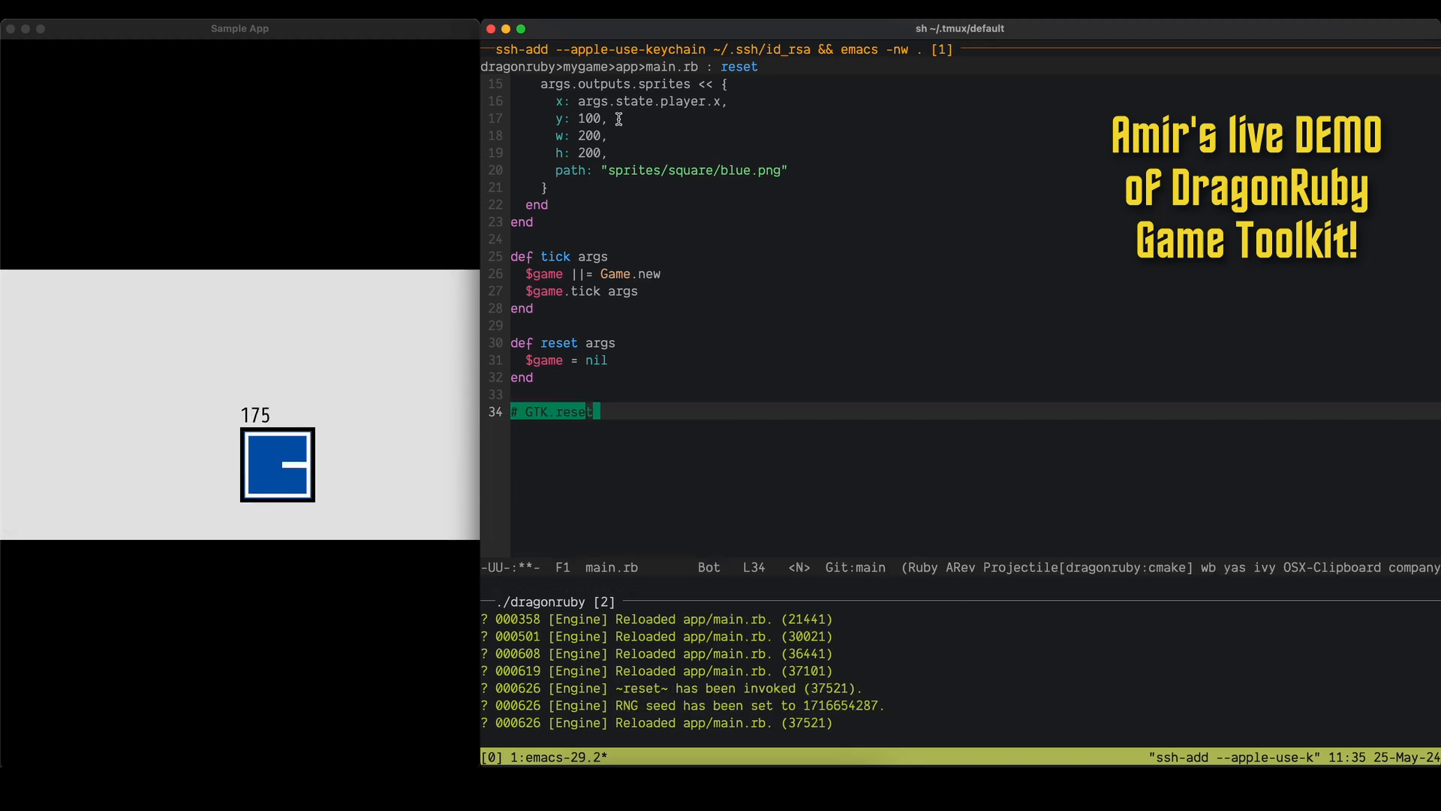
pyautogui.press('C-x C-s')
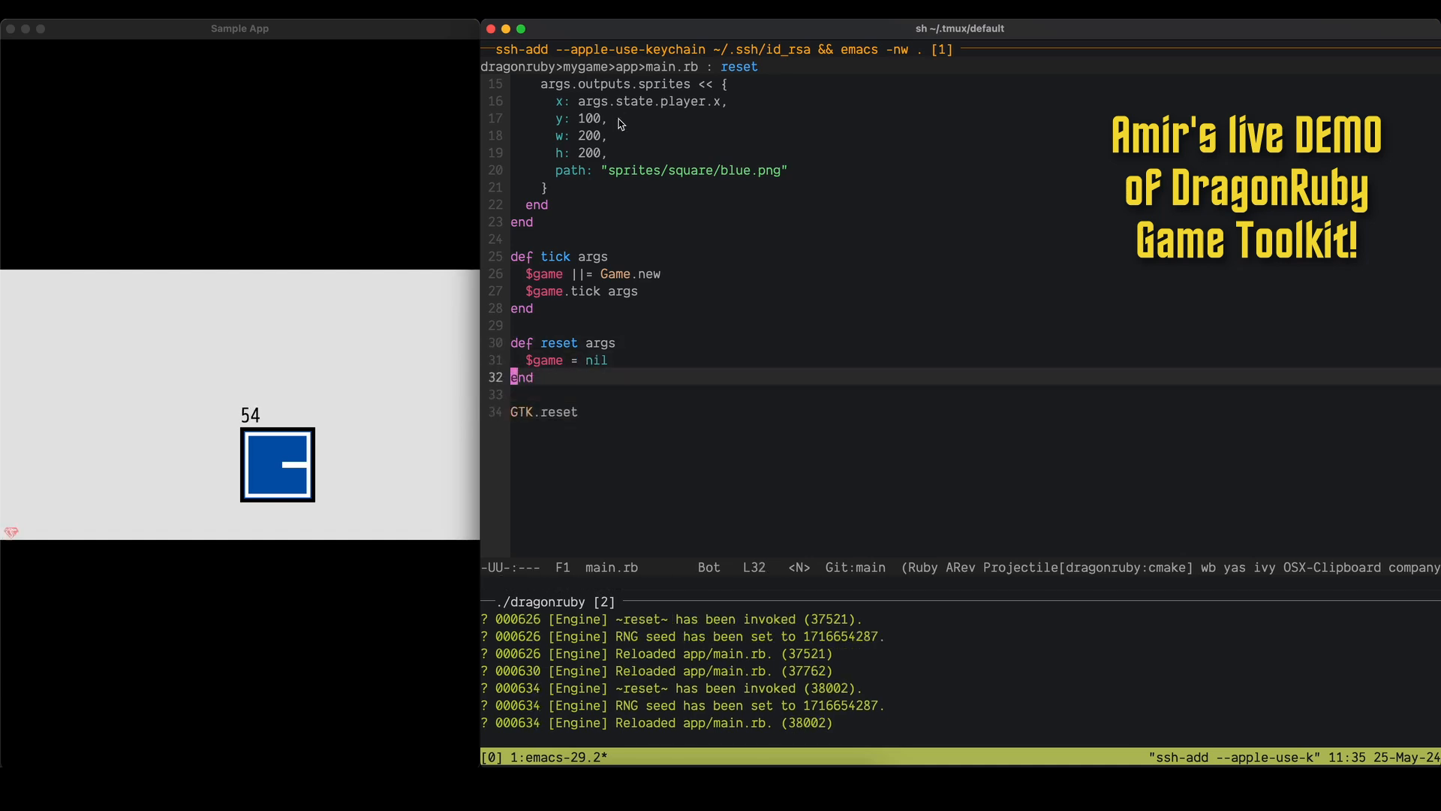
pyautogui.press('i')
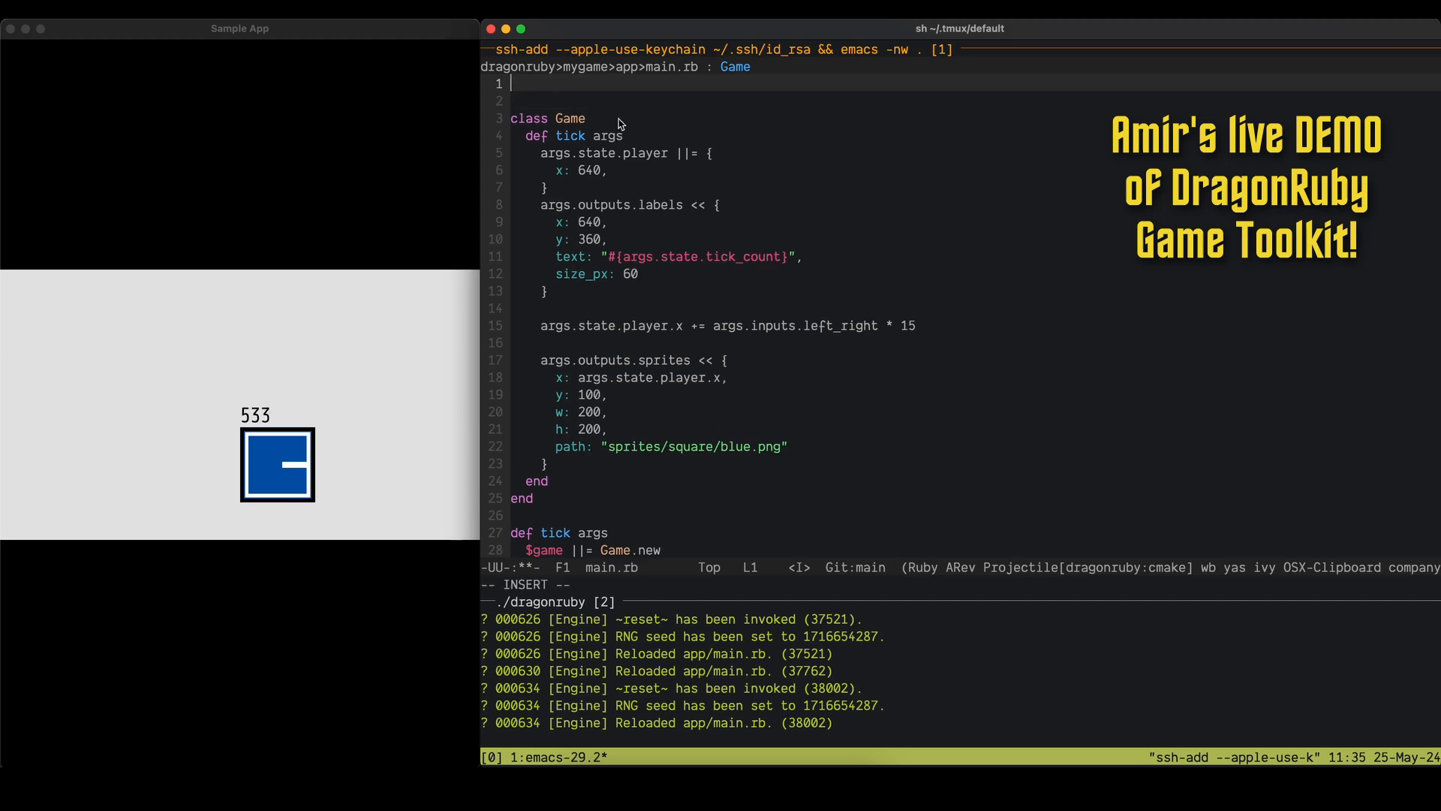
# Step: Add require 'app/game.rb' on line 1 and create game.rb in the app folder via touch
pyautogui.write("requie 'app/game.rb'")
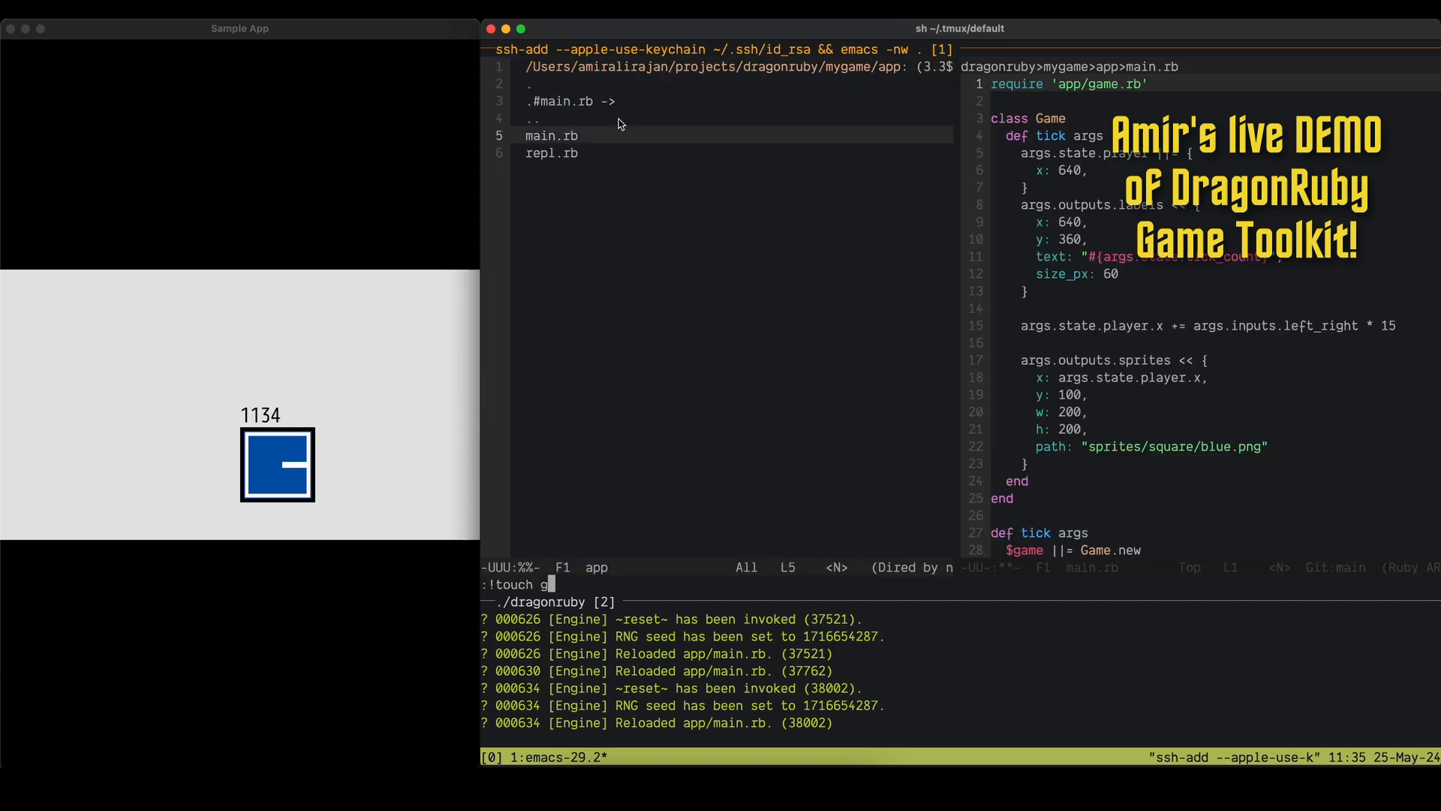
pyautogui.press('Return')
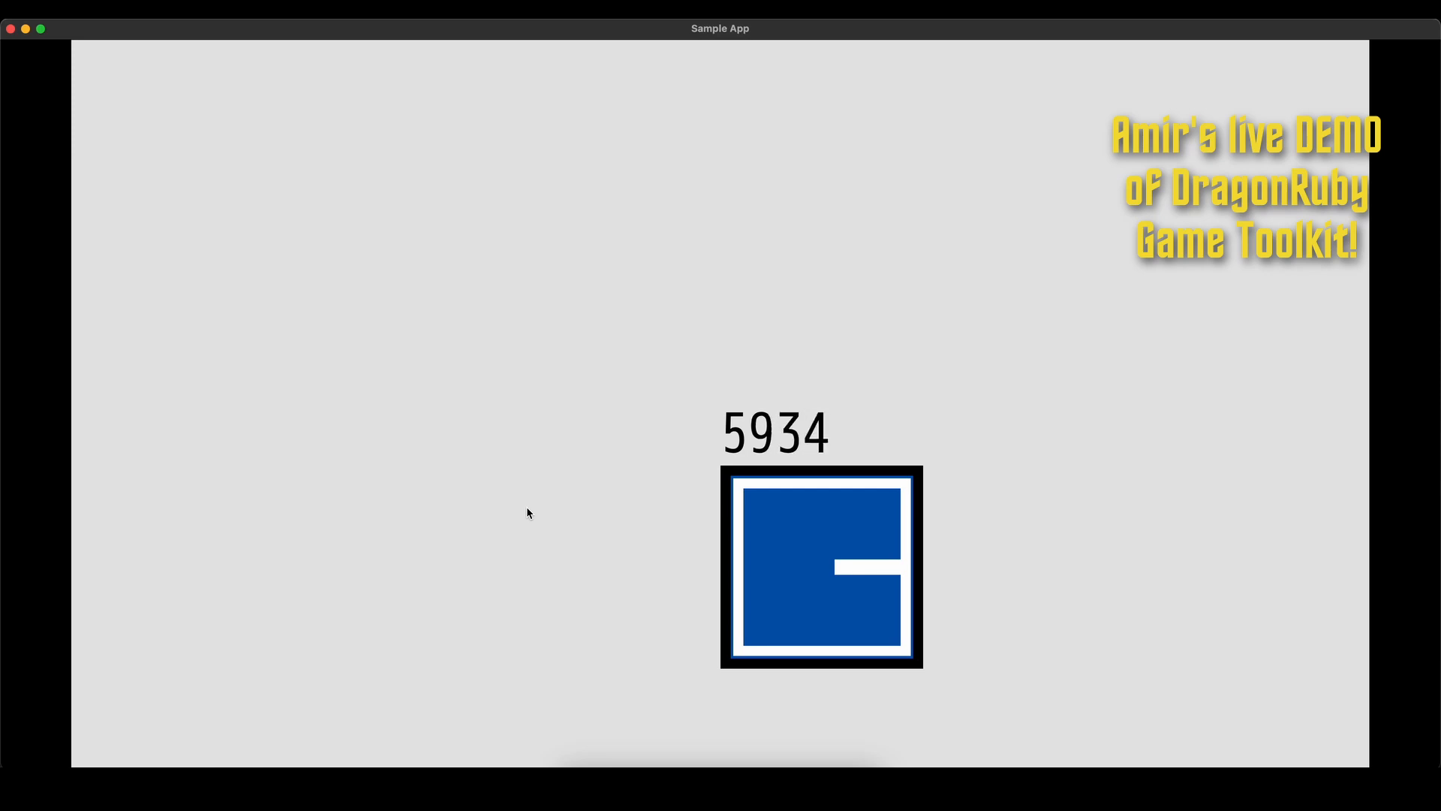
# Step: In the console read $state.player.x (640), then set $state.player.x = 100
pyautogui.press('`')
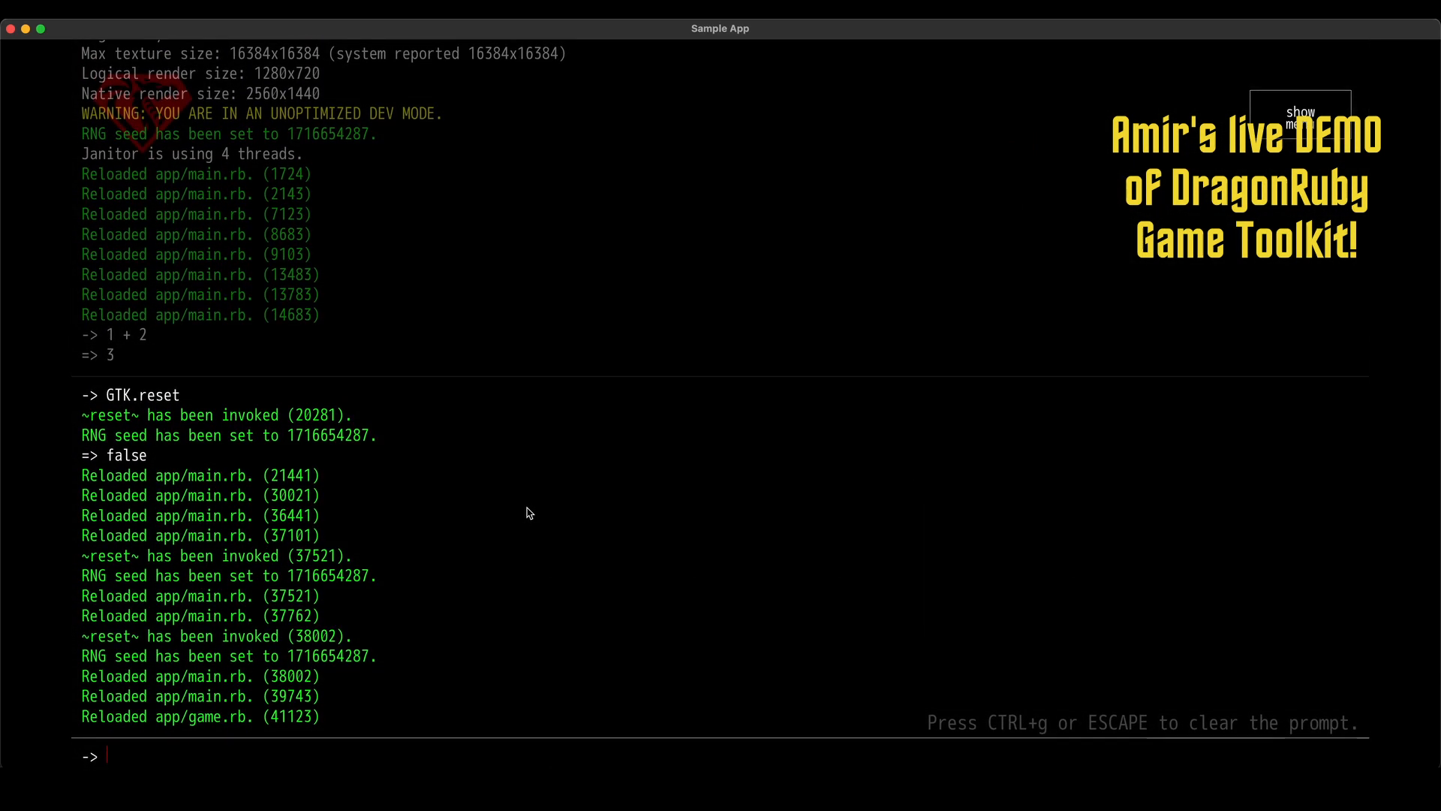
pyautogui.write('$state')
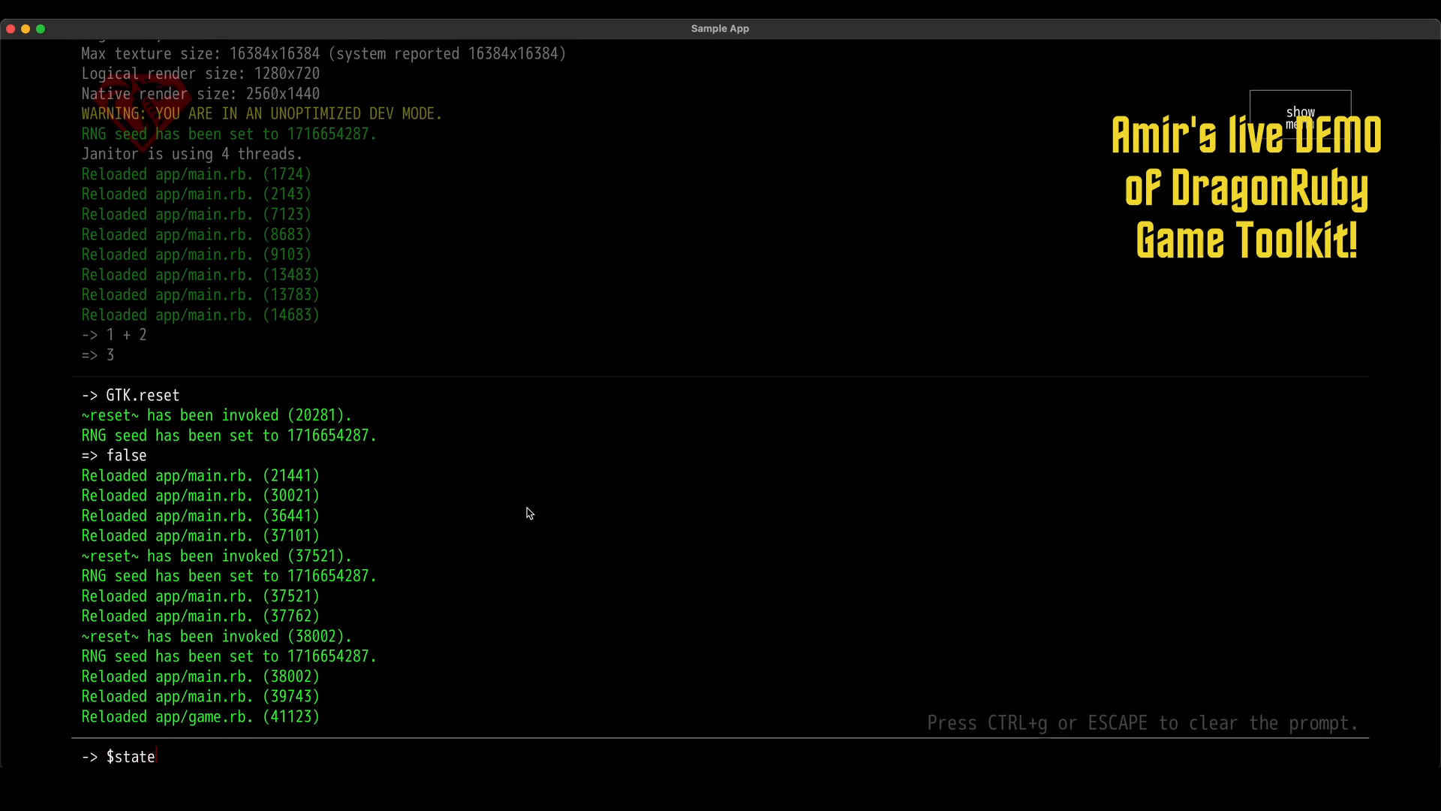
pyautogui.write('.player')
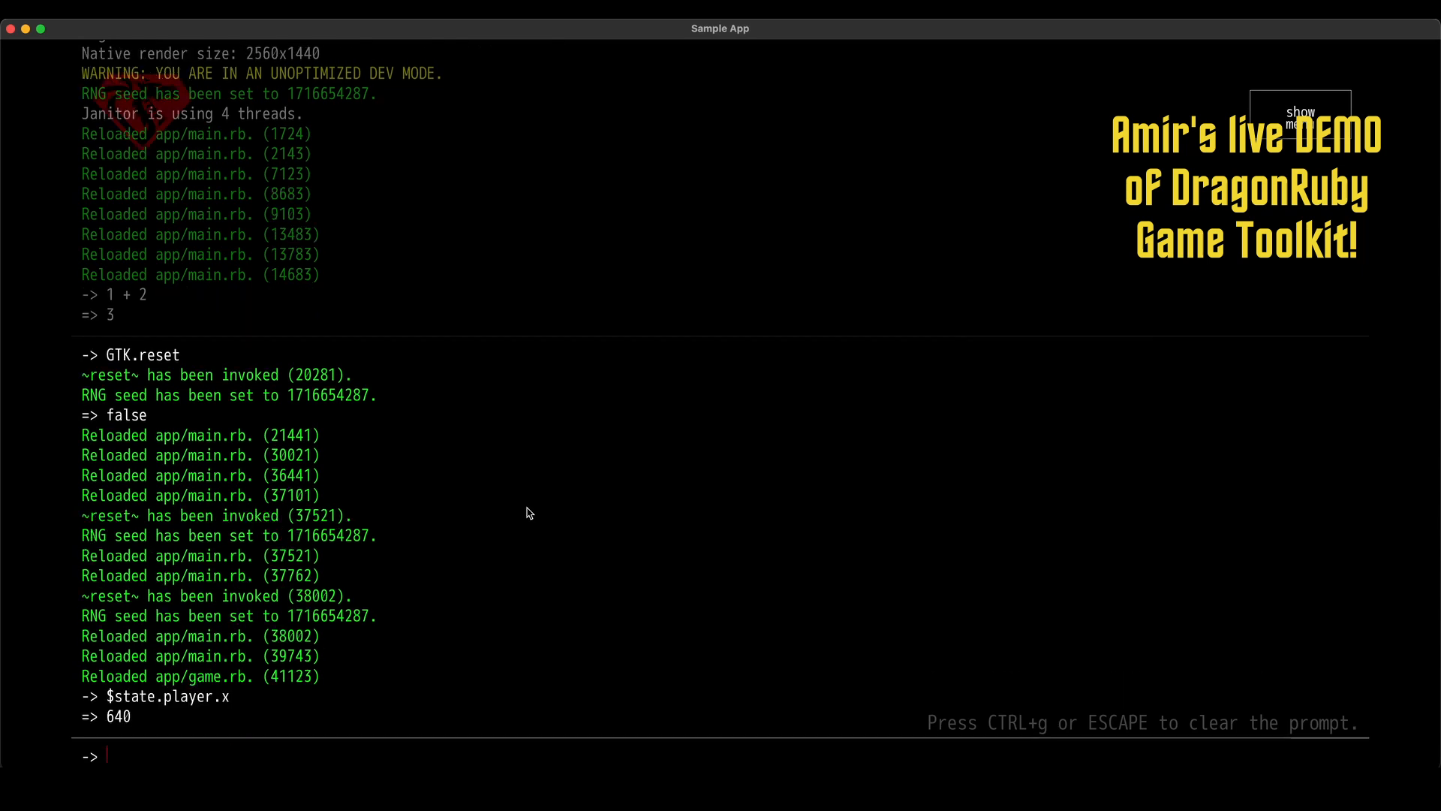
pyautogui.write('$state.player.x')
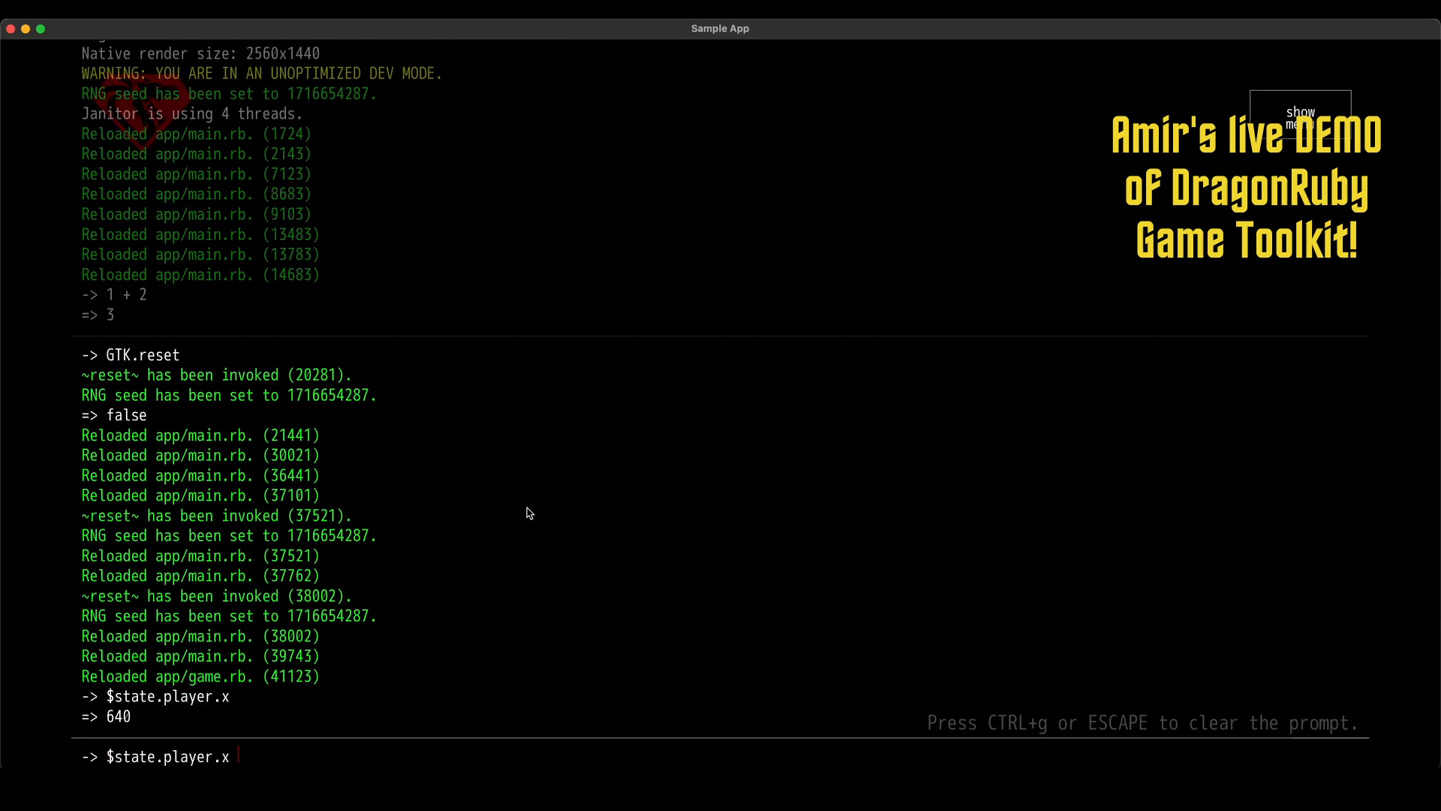
pyautogui.write('= 100')
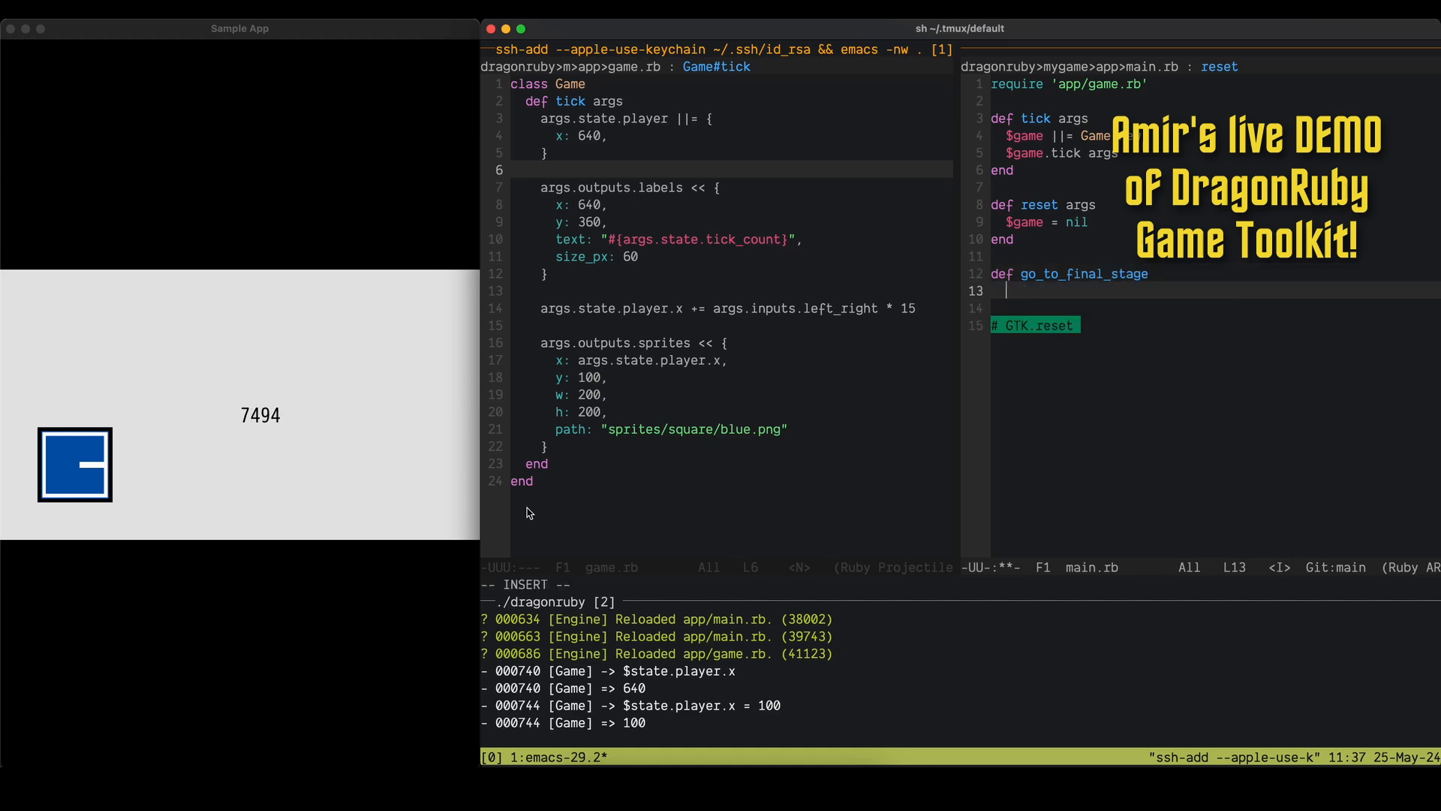
# Step: Fill main.rb's helper with $game.go_to_final_stage and define go_to_final_stage args setting args.state.player.x = 1000
pyautogui.write('$game.go_to_final_stage')
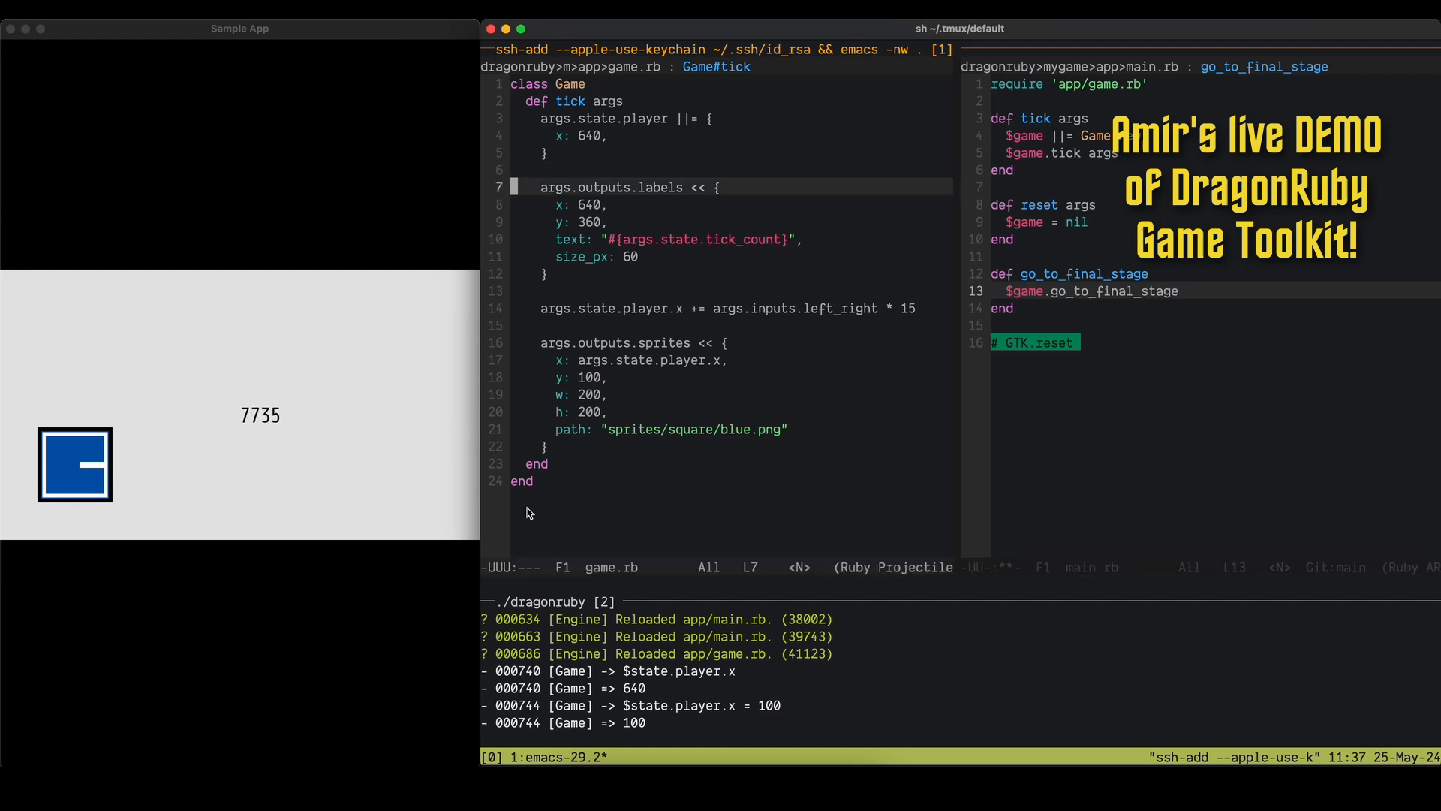
pyautogui.write('def go_to_final_stage')
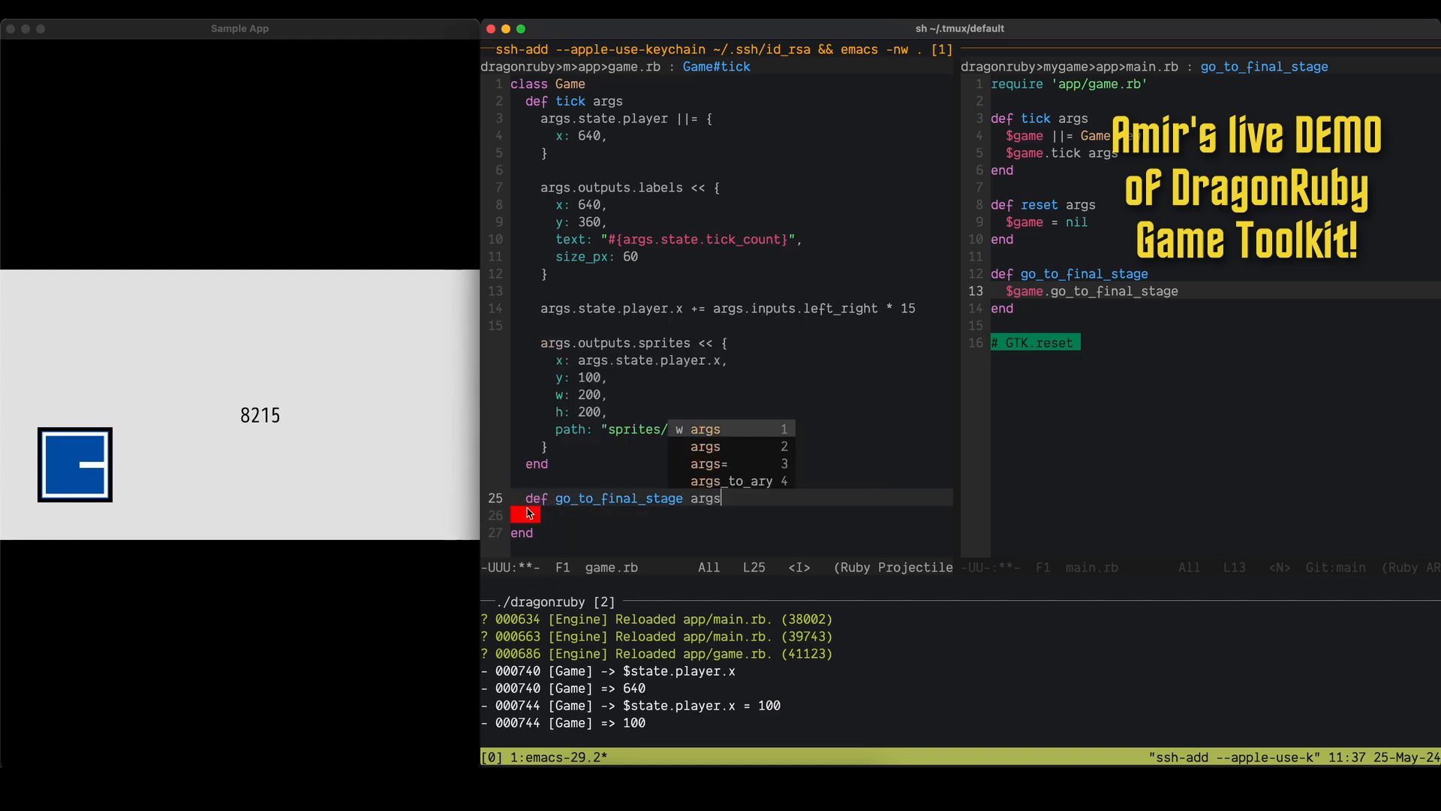
pyautogui.write('args.as')
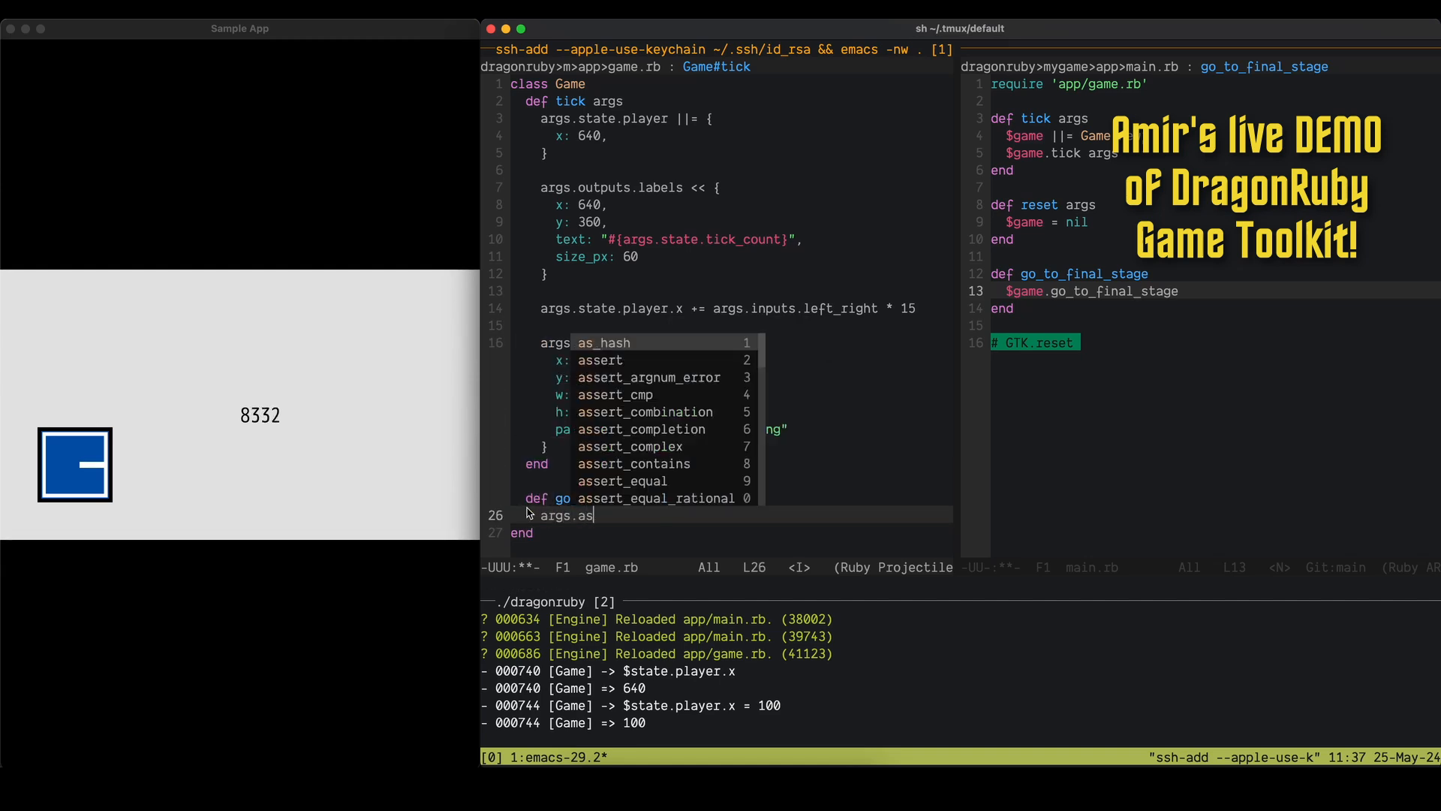
pyautogui.write('state.player.x =')
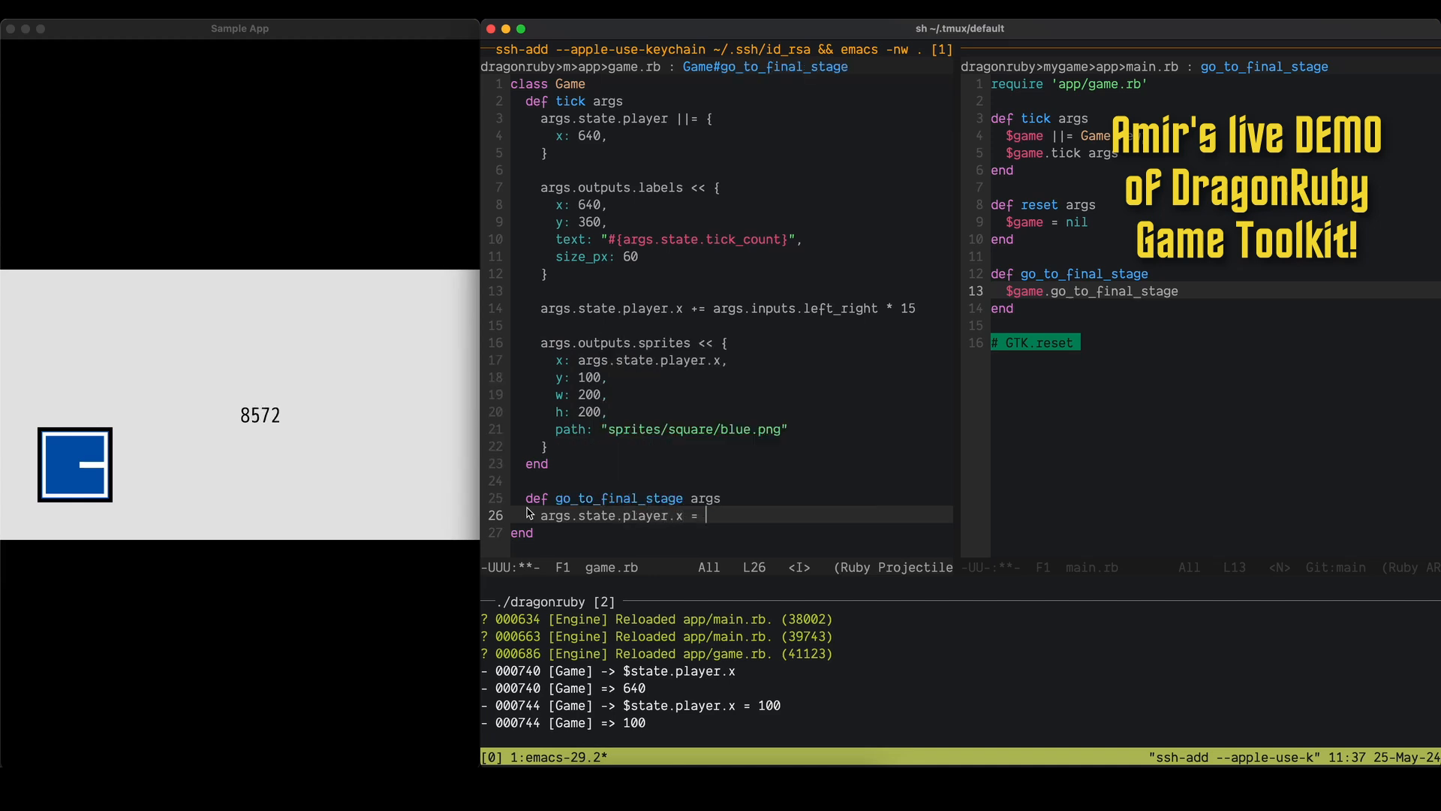
pyautogui.write('1000')
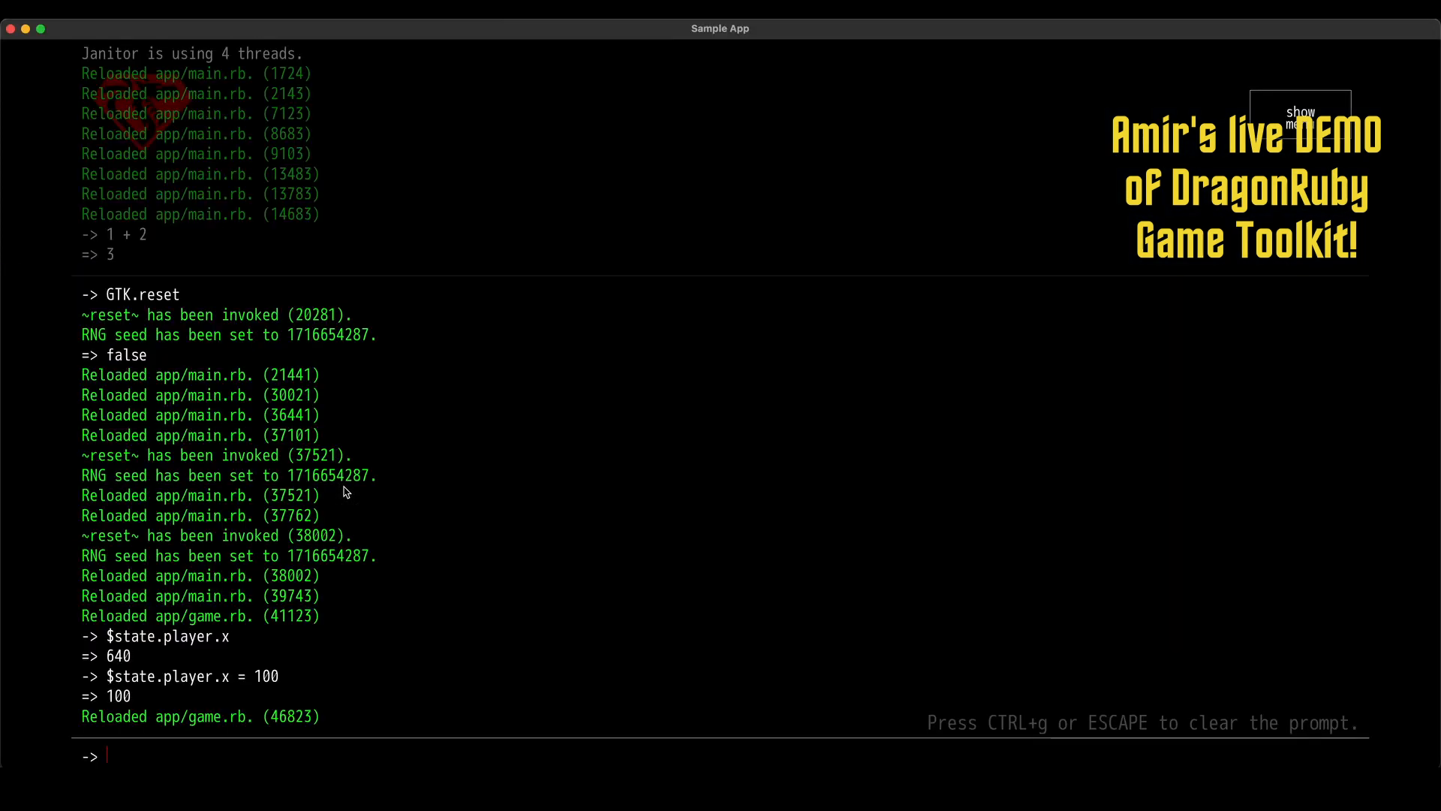
# Step: Run go_to_final_stage in the console, save game.rb with :w, and pass $args through main.rb's helper
pyautogui.write('go_to')
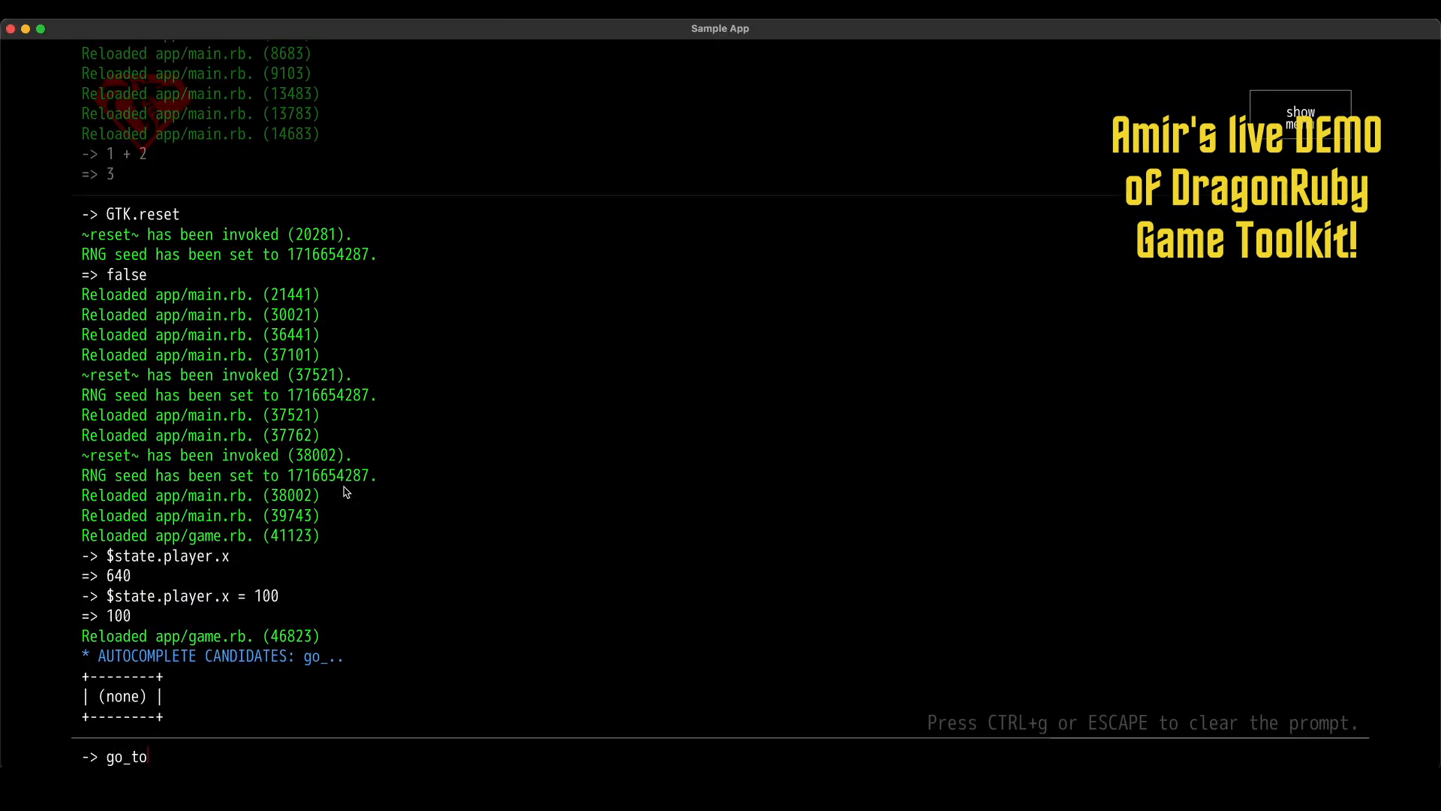
pyautogui.write('_final_stage')
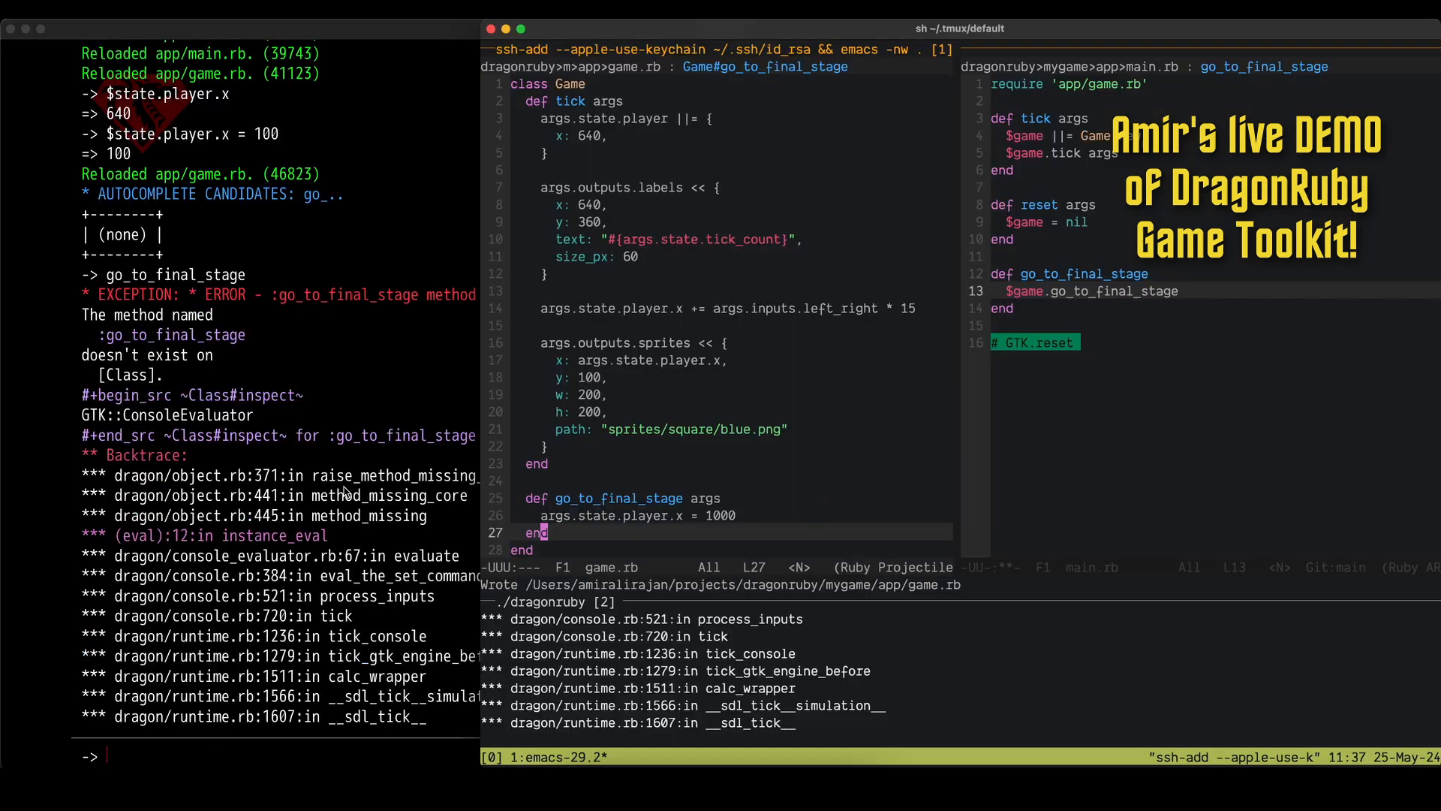
pyautogui.write(':w')
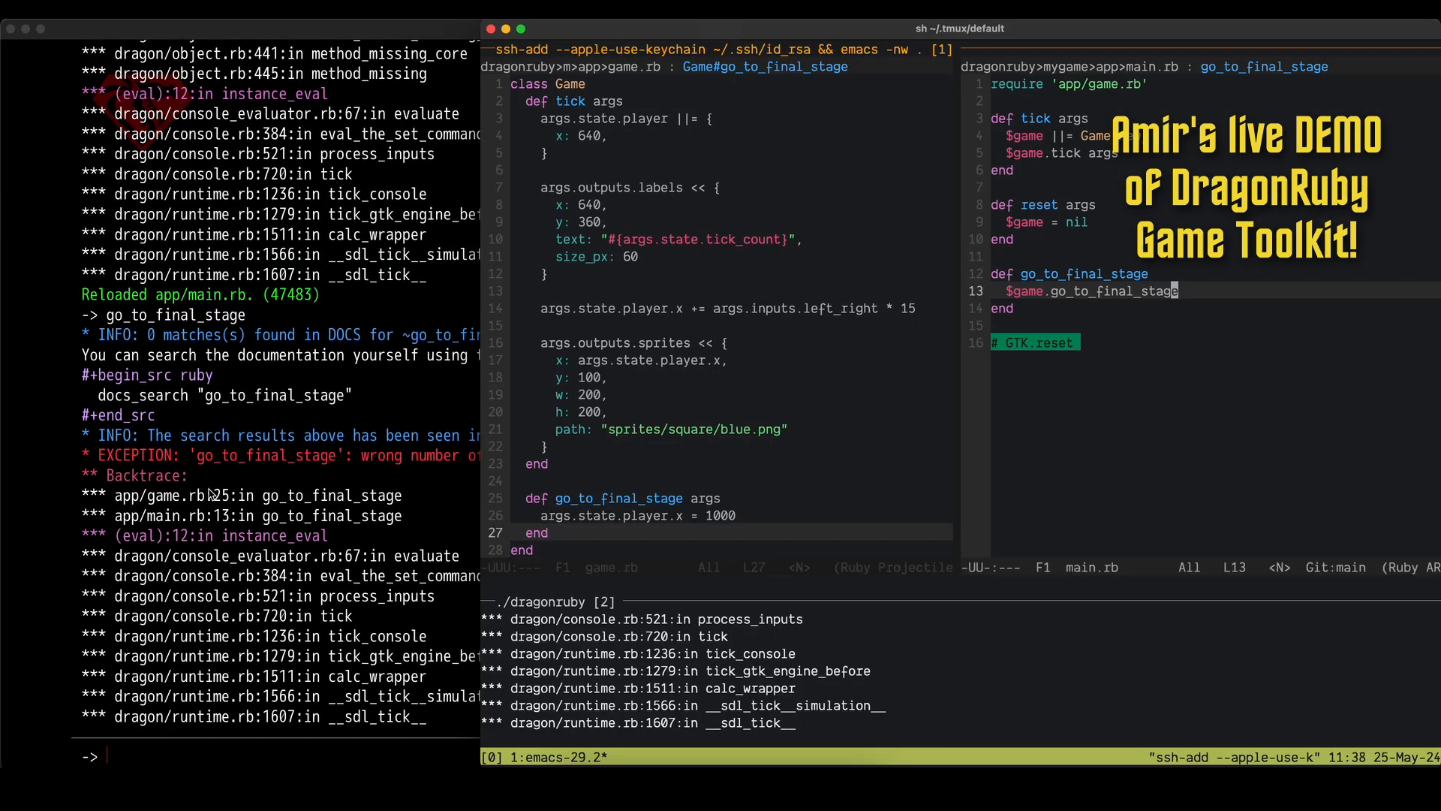
pyautogui.write('$a')
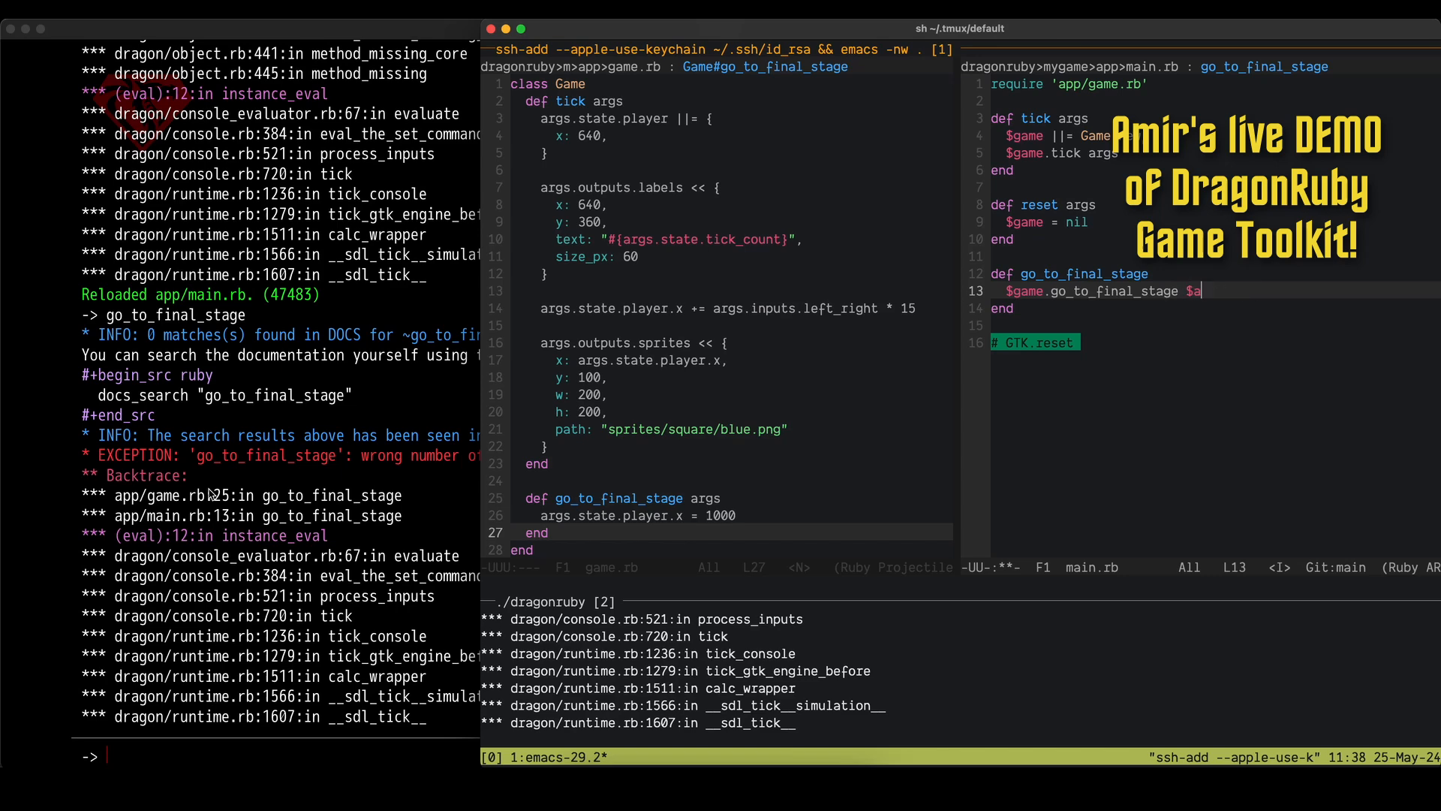
pyautogui.write('rgs')
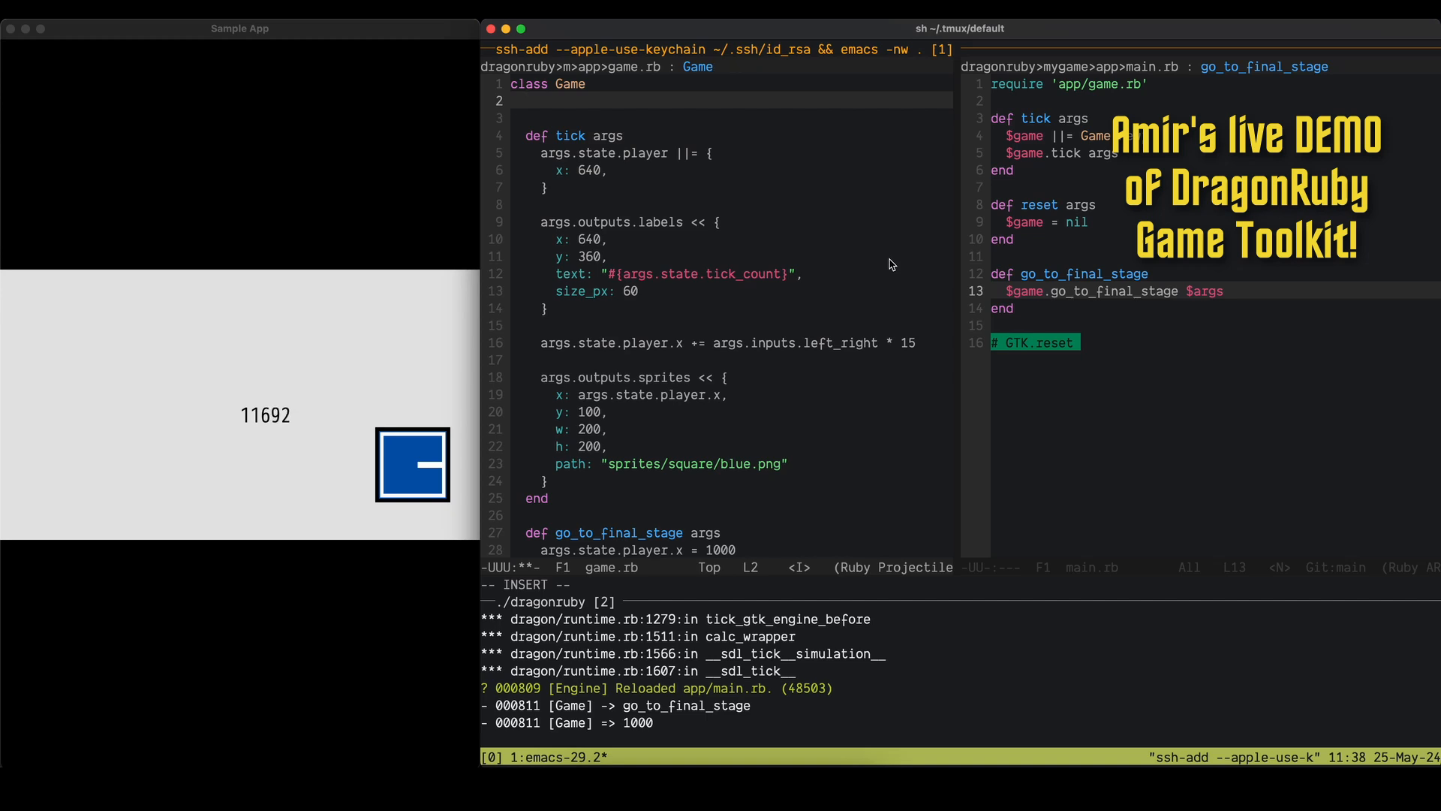
# Step: Add attr_gtk to the Game class, abandoning a half-typed superclass, so tick uses state, outputs and inputs directly
pyautogui.write('attr_gtk')
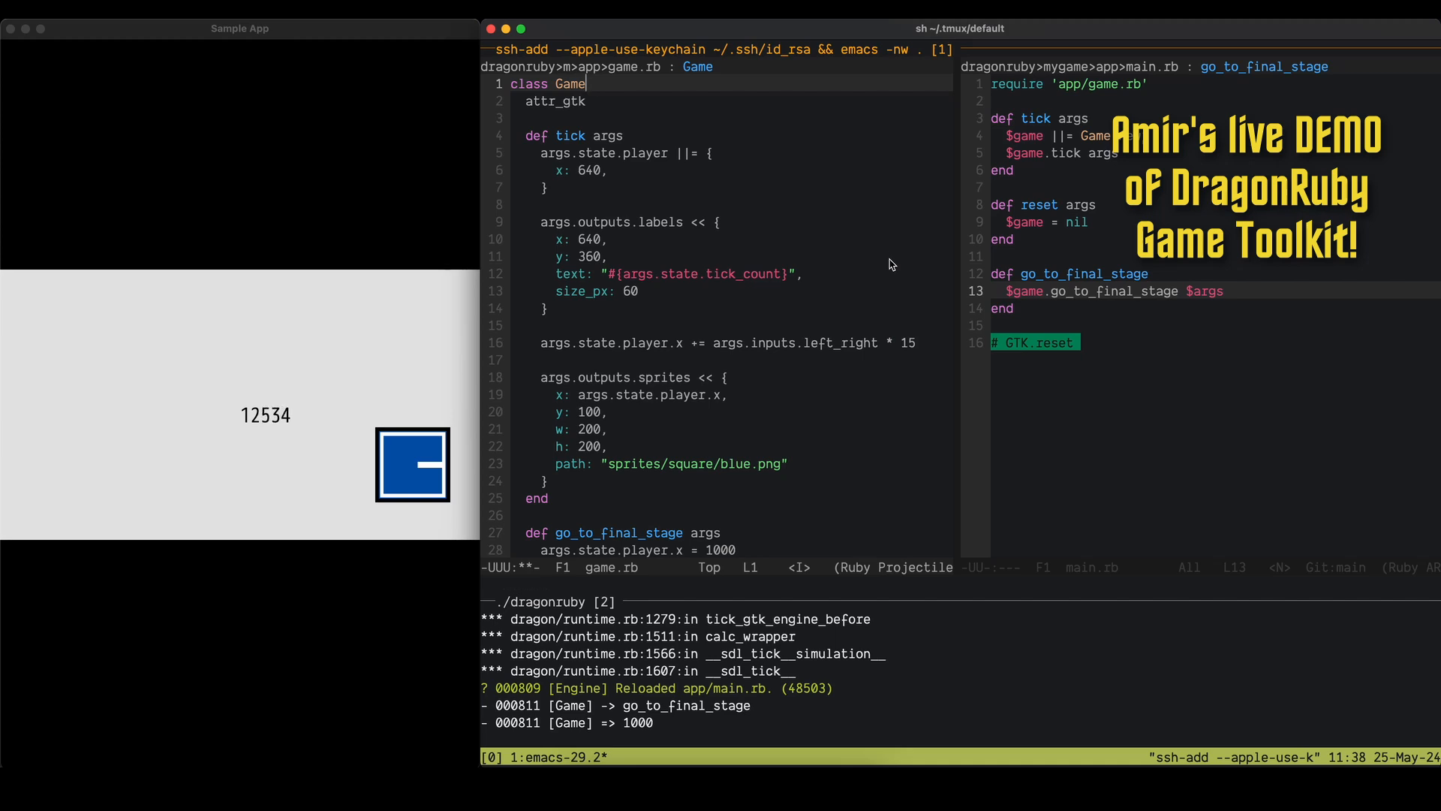
pyautogui.write('< MONO')
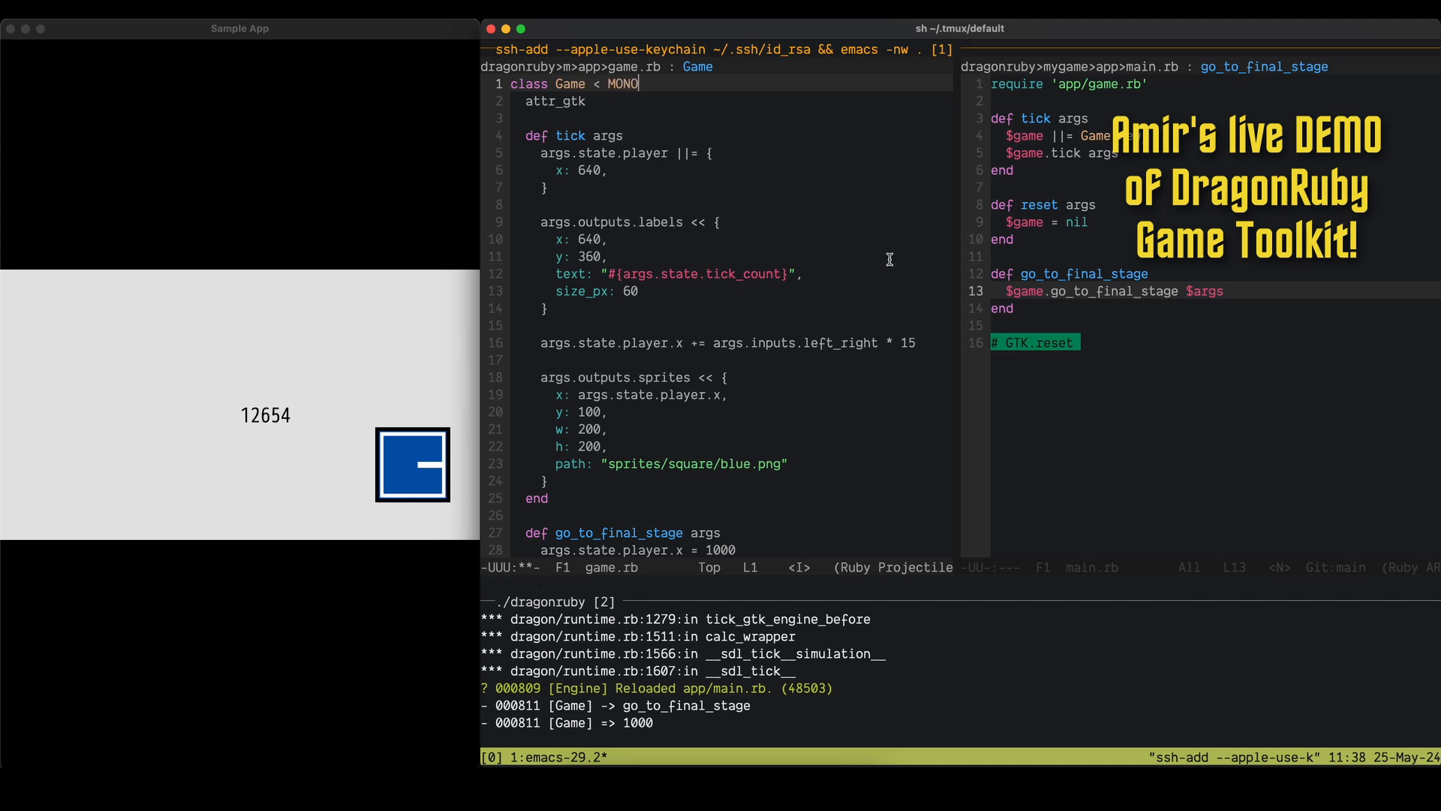
pyautogui.press('backspace')
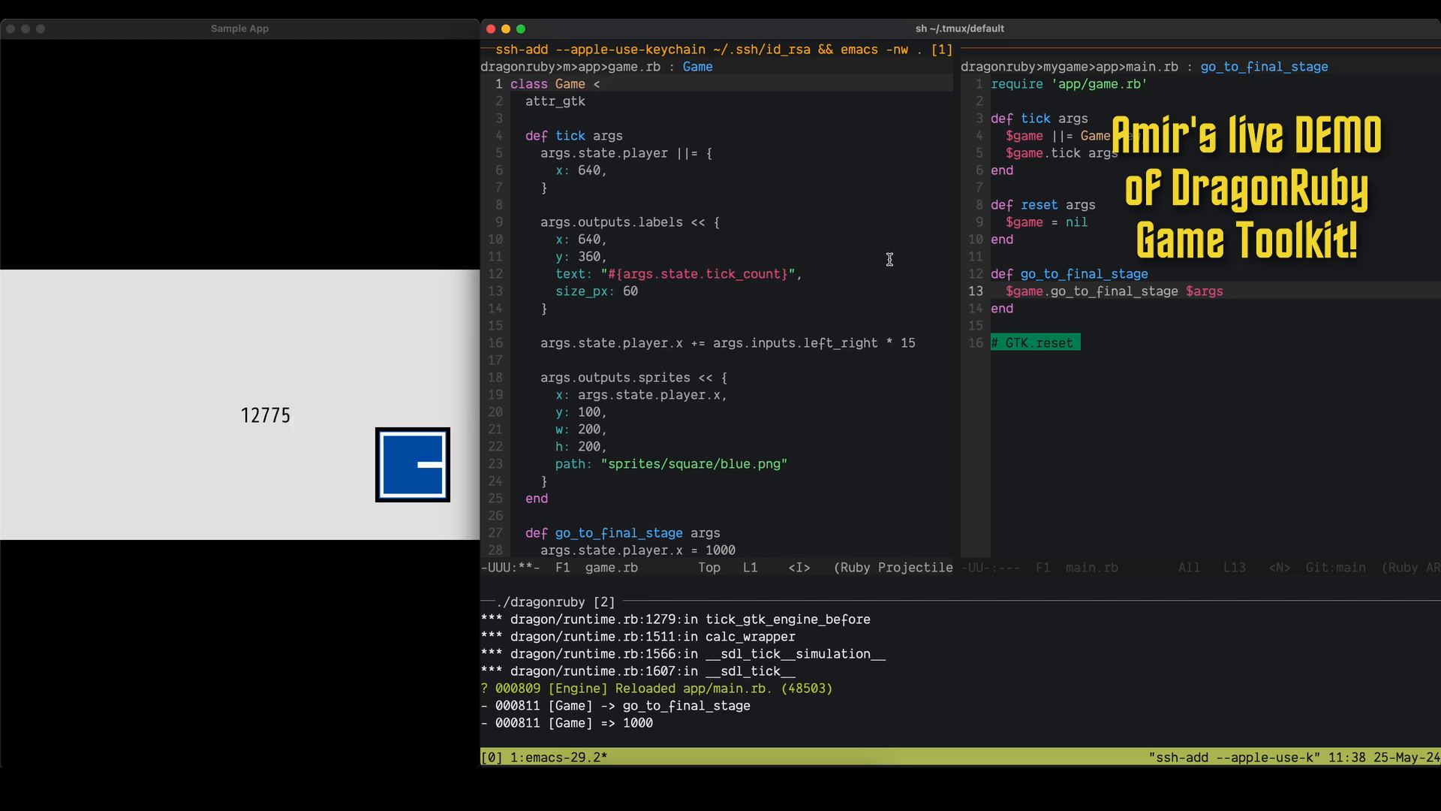
pyautogui.write('BASER')
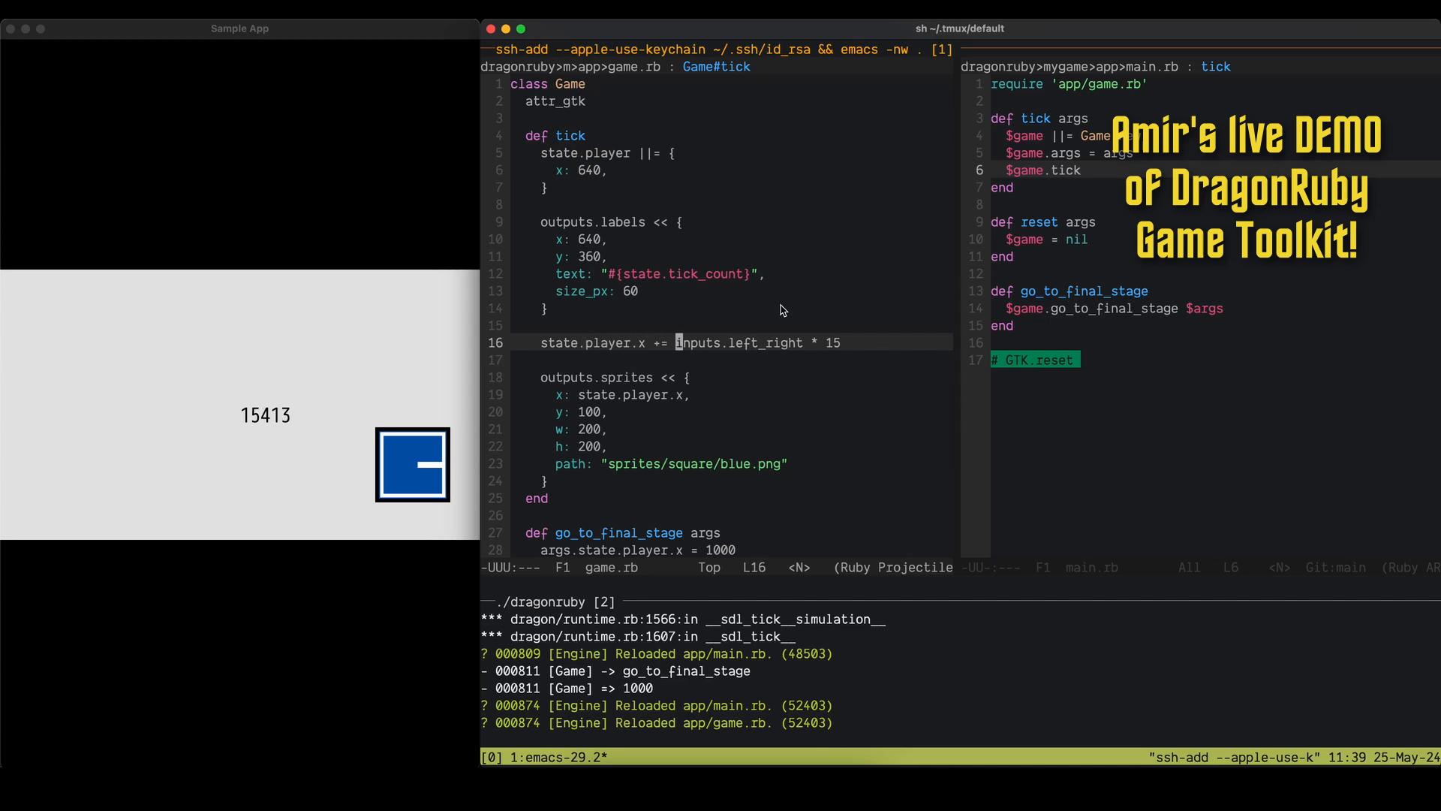
pyautogui.click(543, 480)
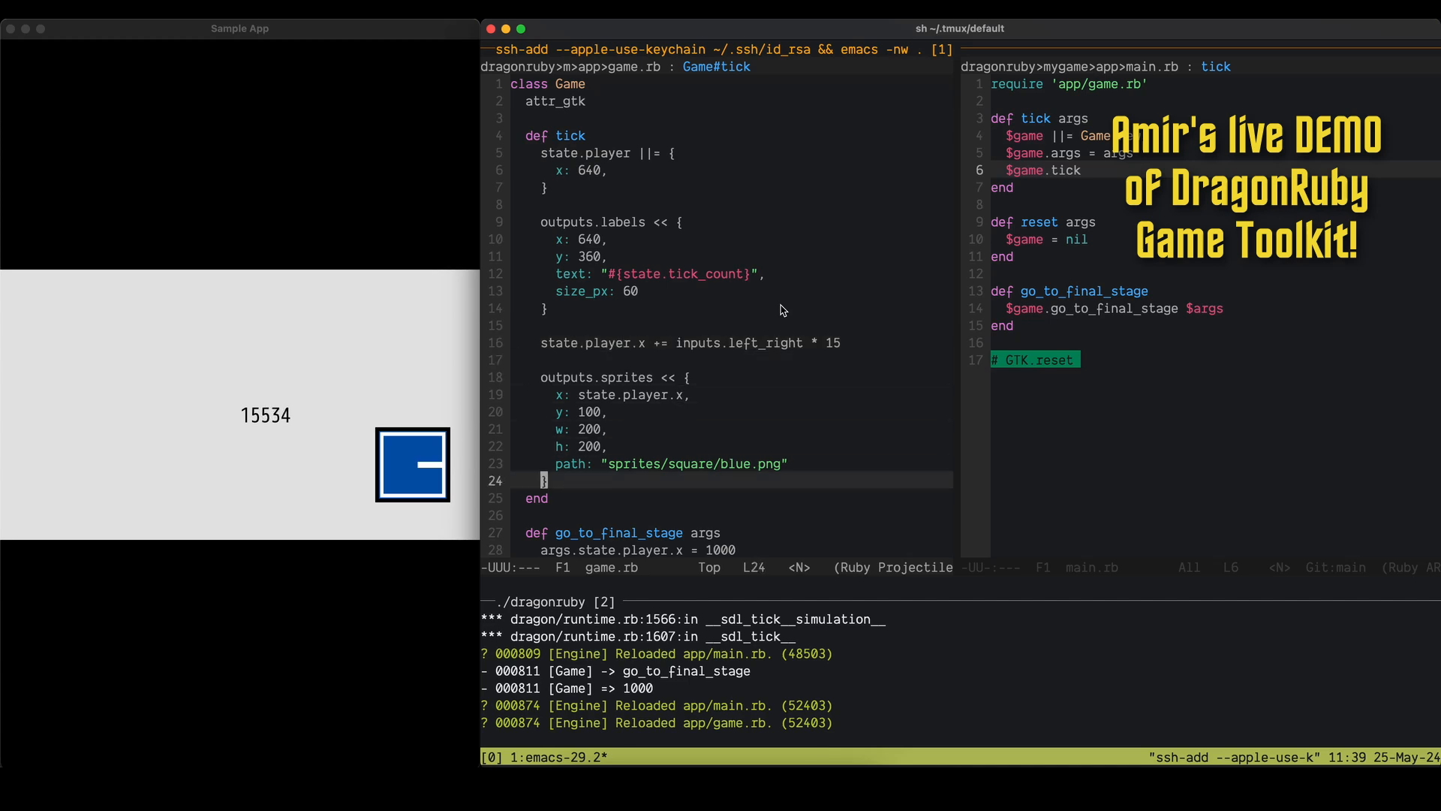